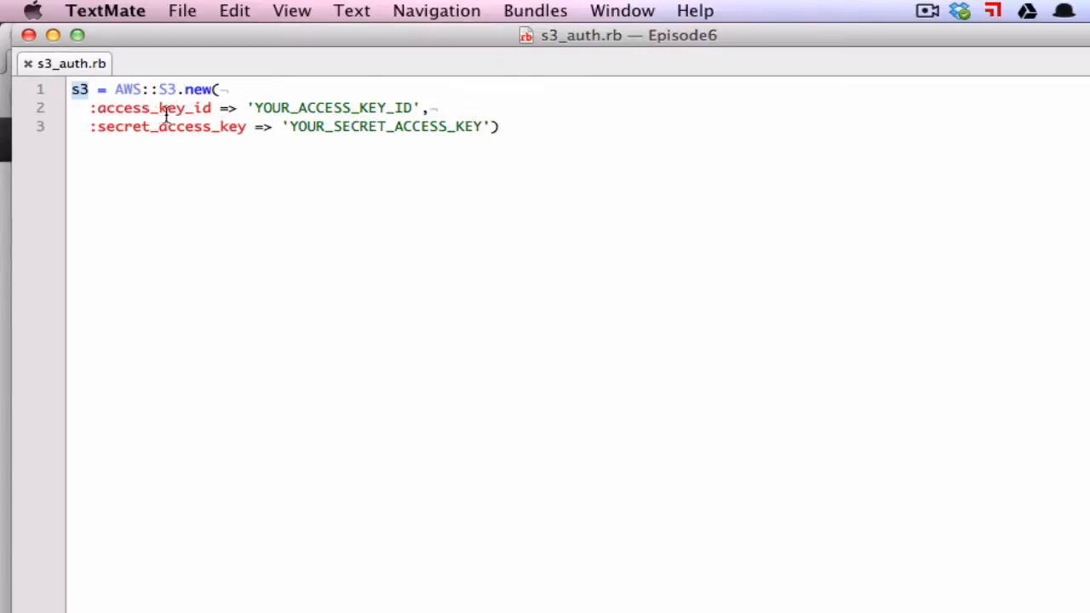
mouse_move(179, 126)
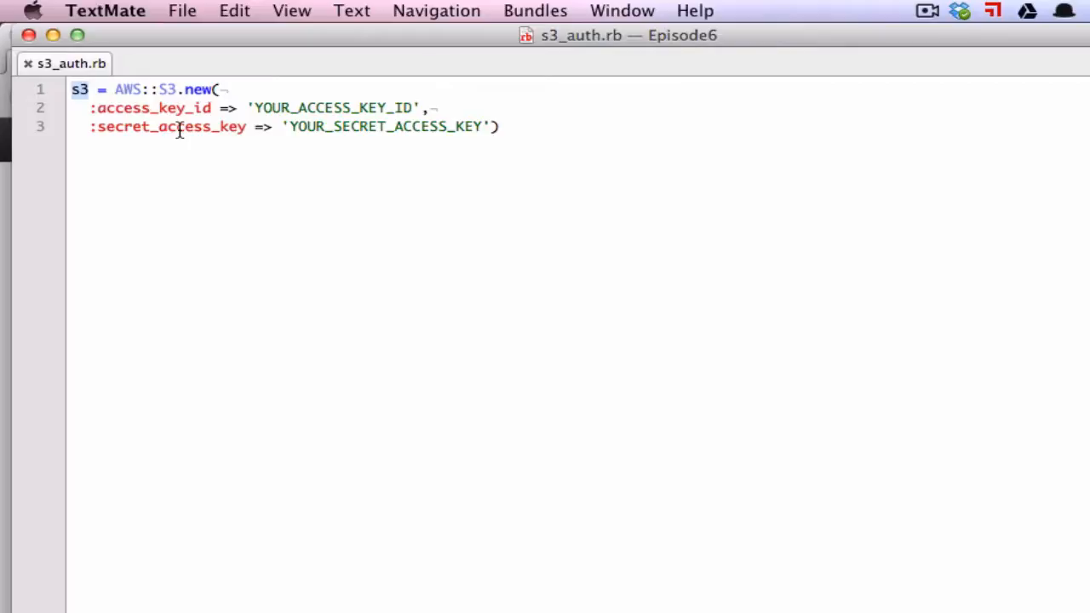
mouse_move(477, 201)
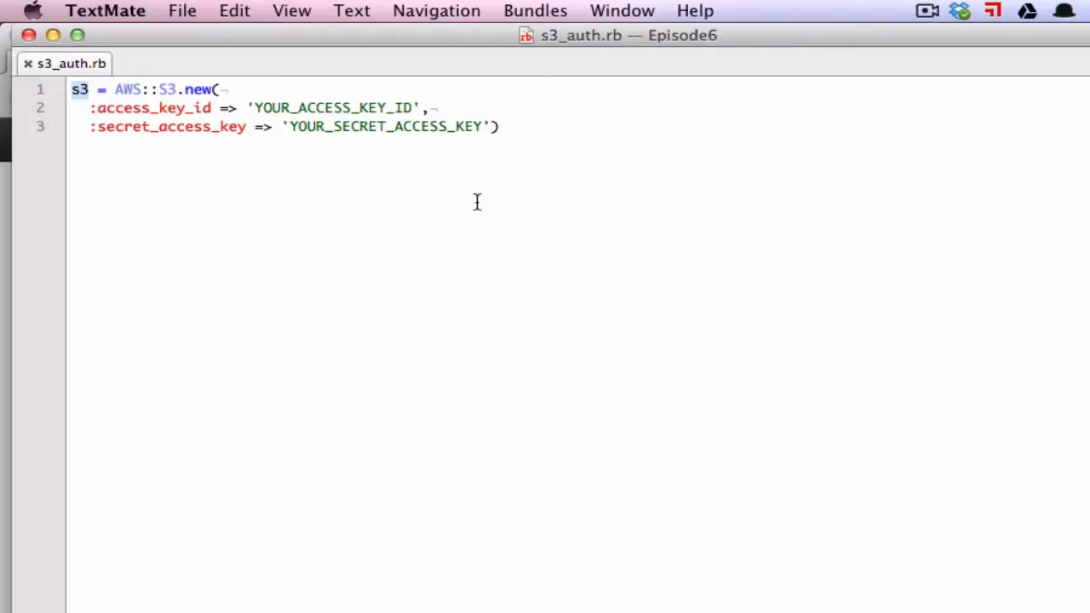
mouse_move(528, 124)
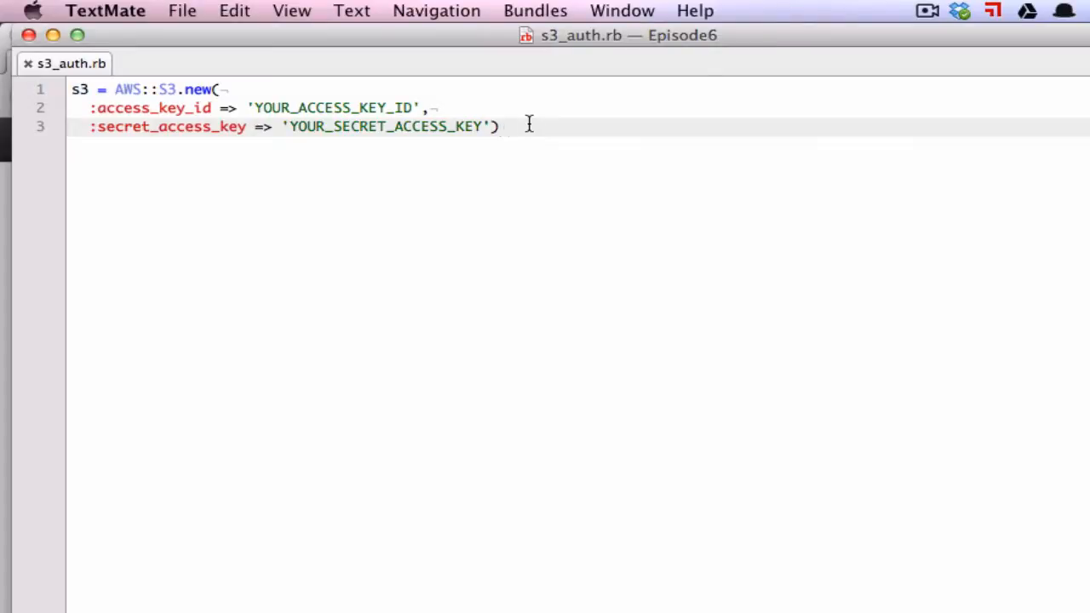
Add the line s3 = AWS::S3.new with no access keys below the original call.
text(s3)
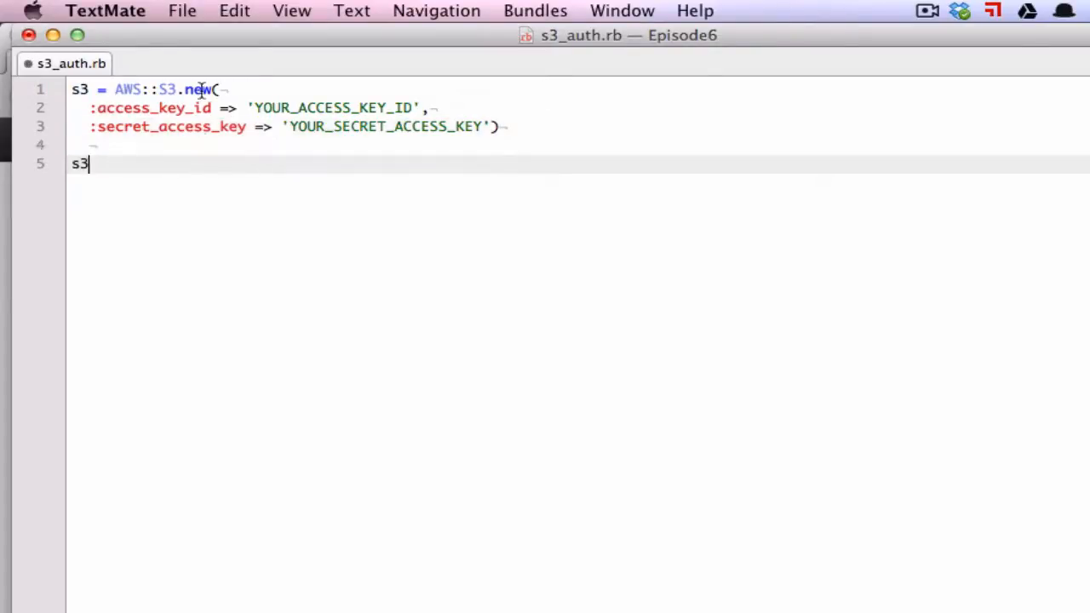
text(= AWS::S3.new)
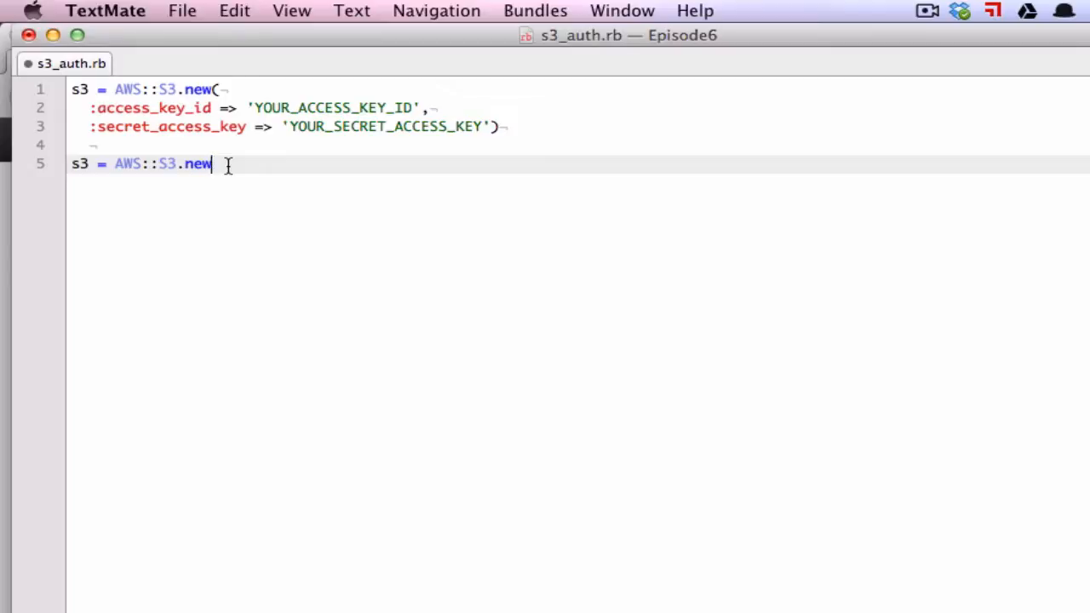
click(194, 63)
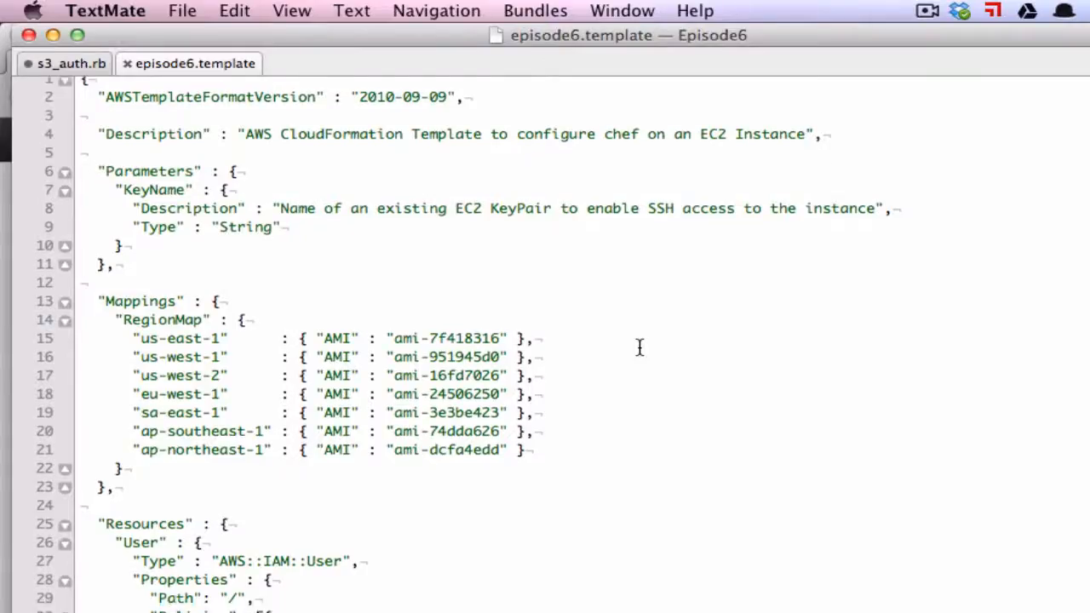
Insert an empty line right after the Resources opening brace, before the User resource.
scroll(down, 3)
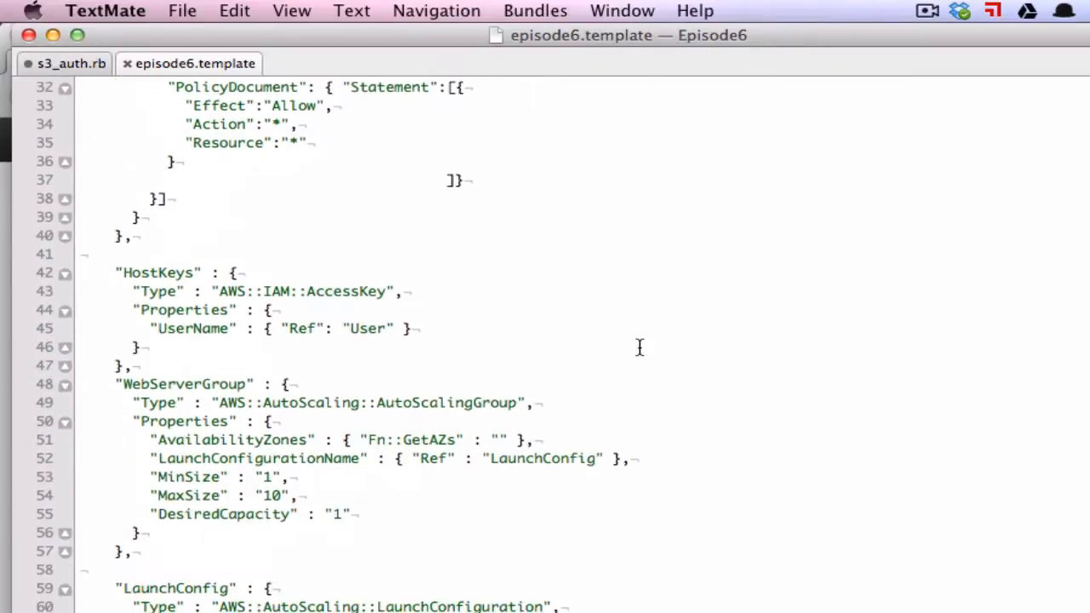
scroll(down, 3)
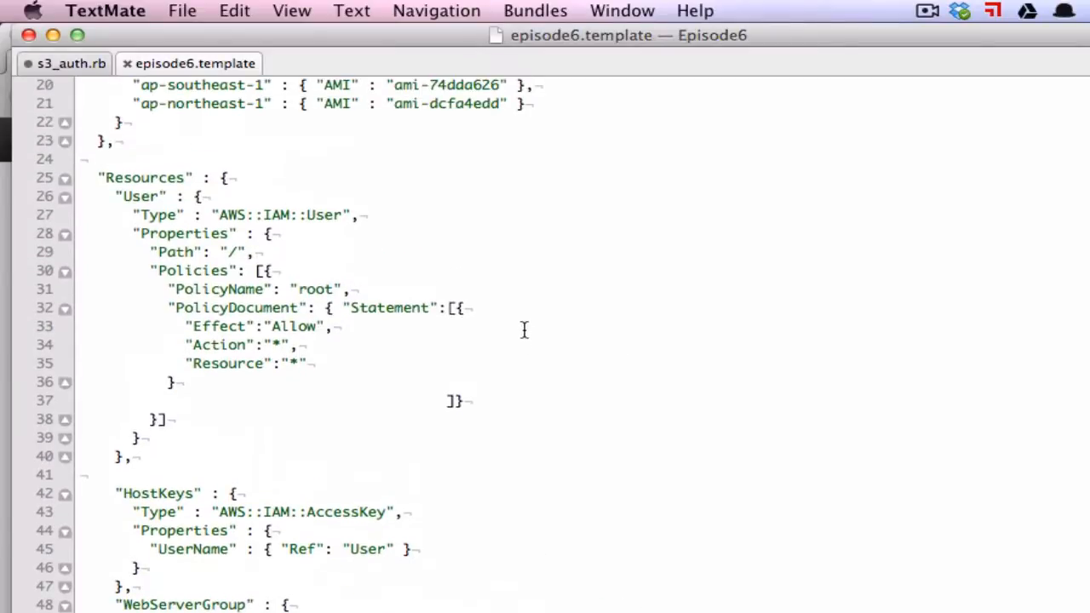
click(230, 177)
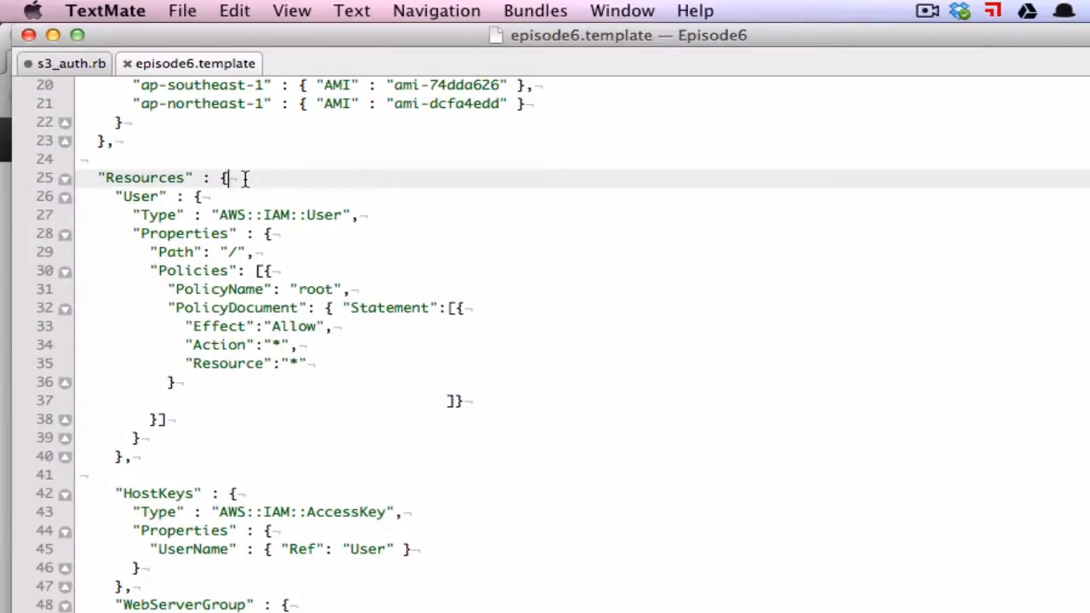
key(Return)
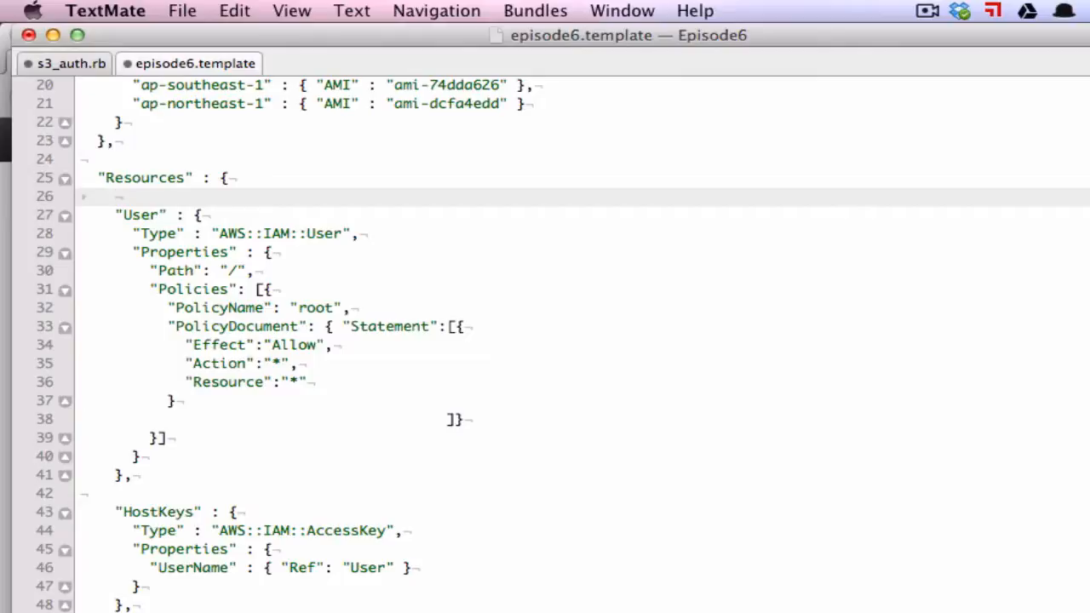
Start the RootRole resource of type AWS::IAM::Role with an AssumeRolePolicyDocument.
click(116, 196)
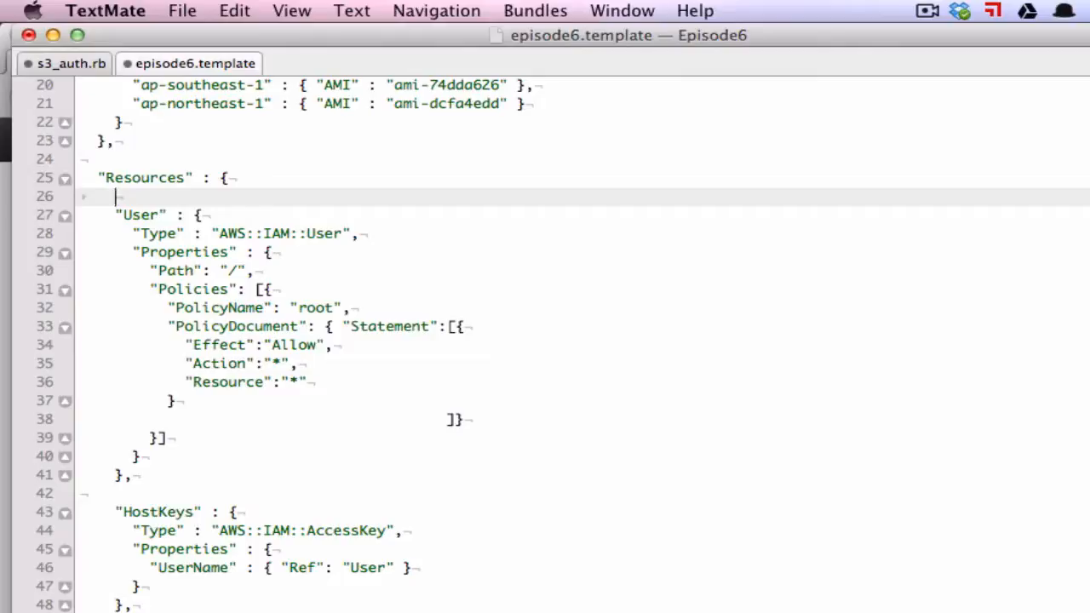
text("RootRole"{)
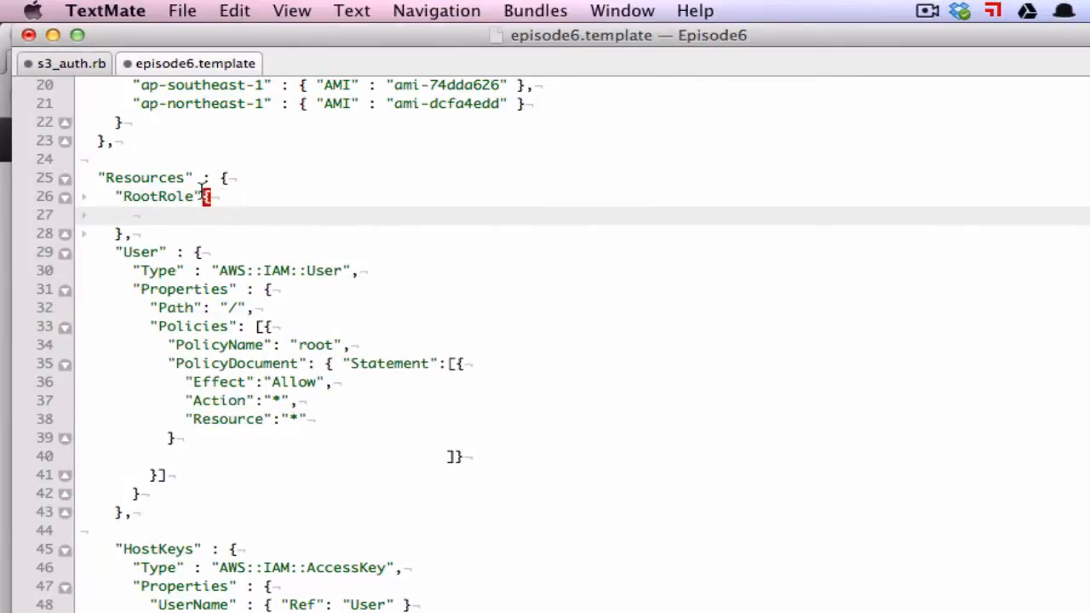
text("Type" : "")
text("AssumeRolePolic)
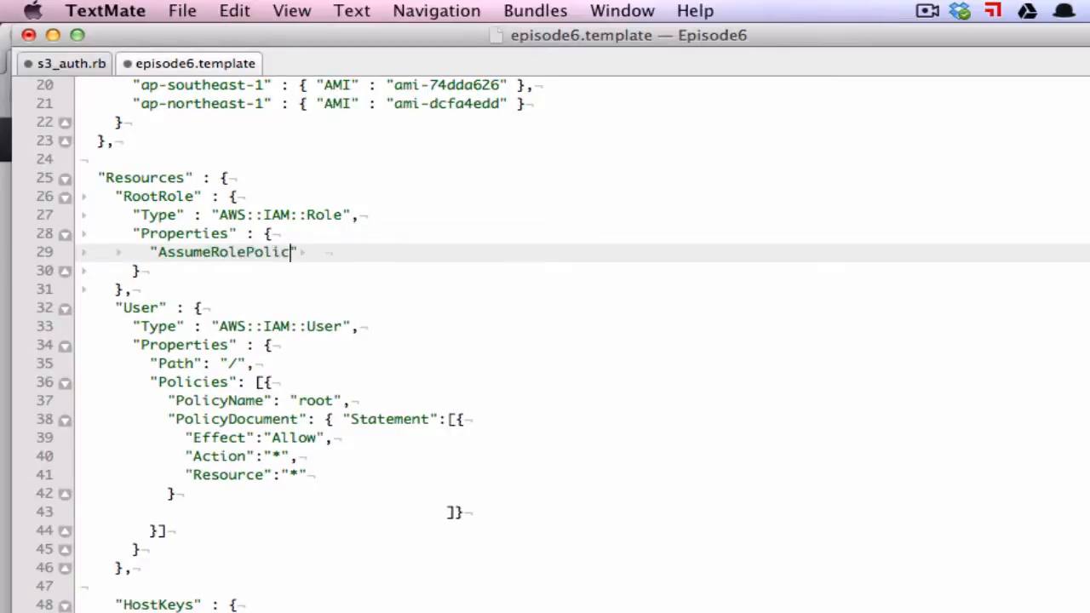
text(yDocument" : {)
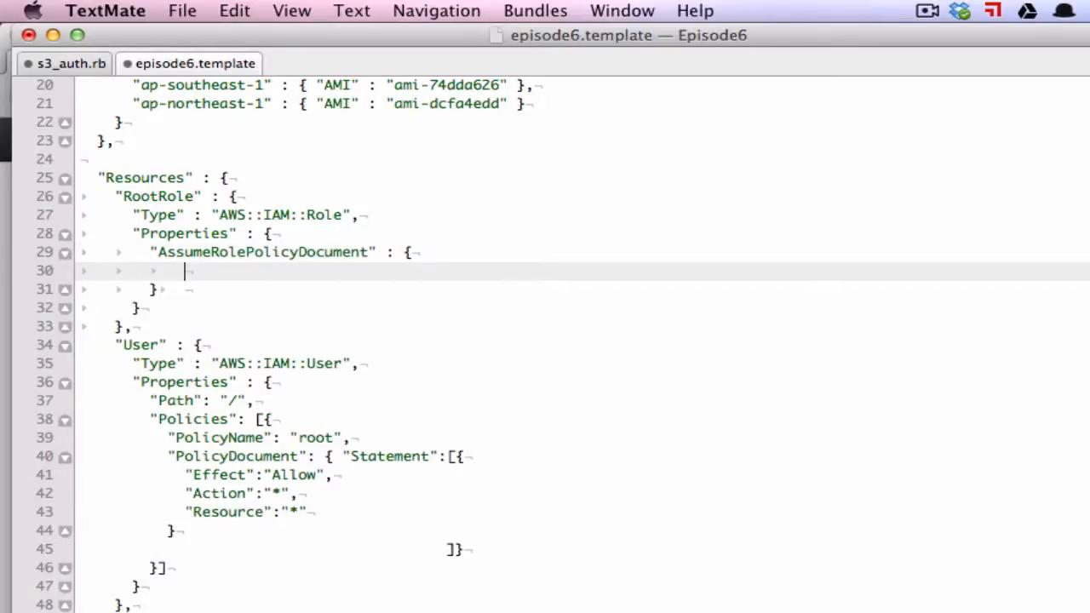
Write the statement allowing the sts:AssumeRole action with Effect Allow.
text("Statement" : [])
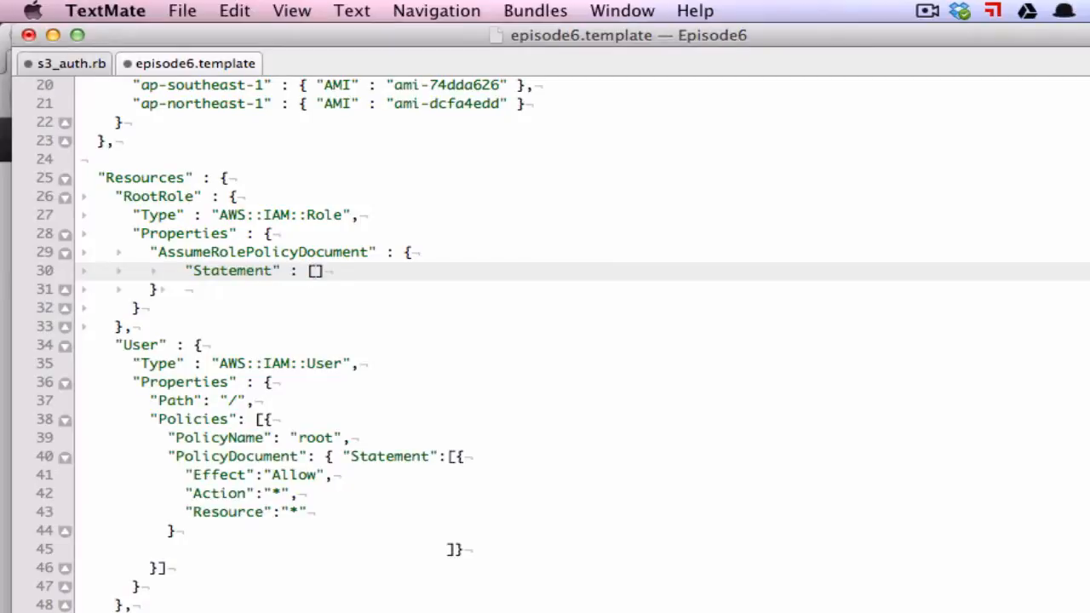
text({"Effect" : "Allow",)
text("Service" : [ "ec2.amazonaws.com)
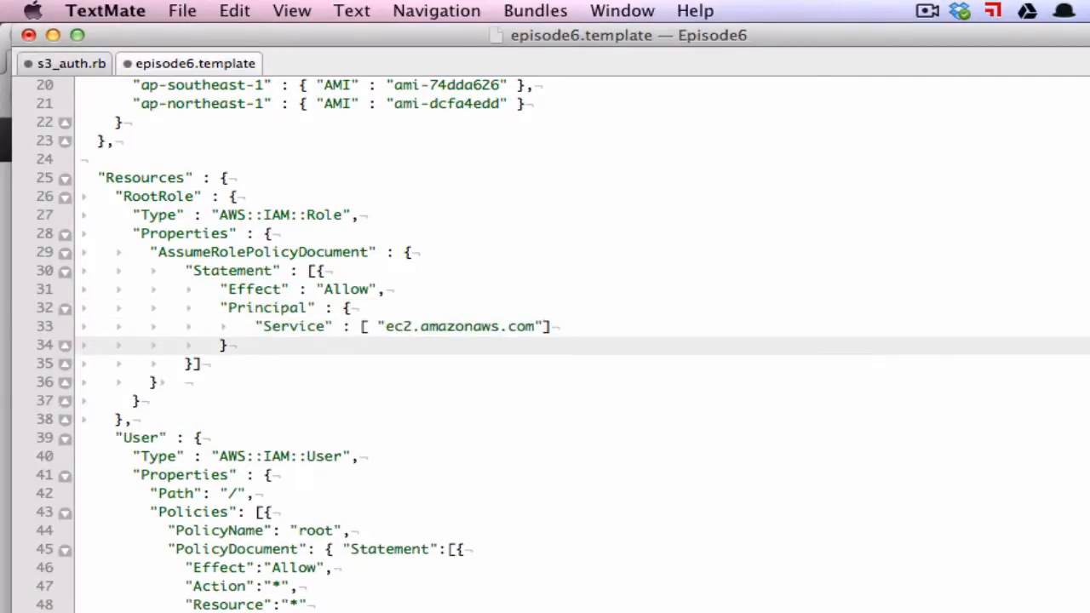
text("Action" : [""])
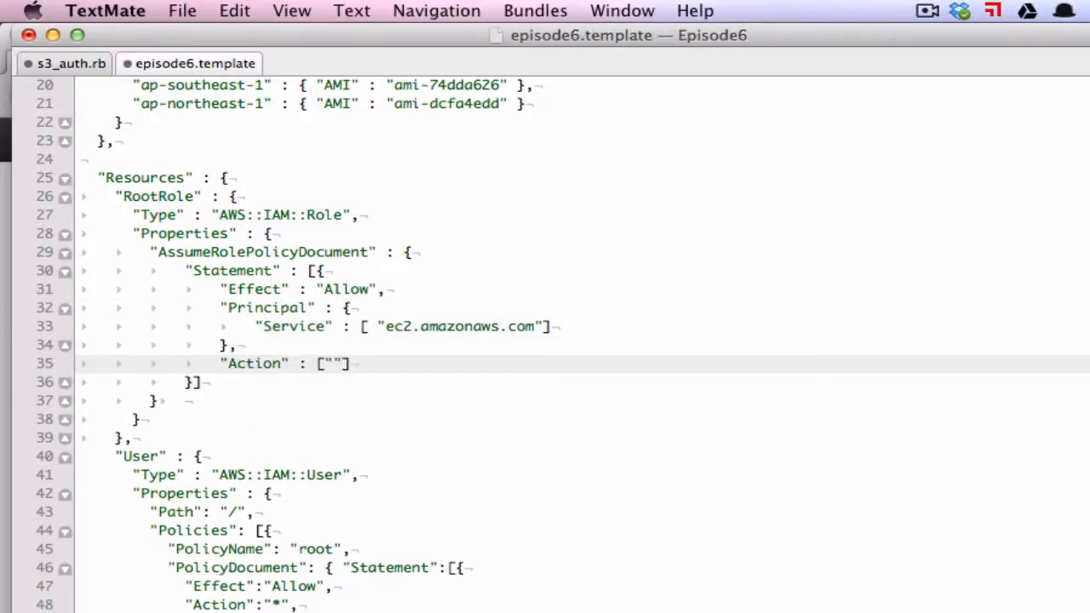
text(sts:AssumeRole)
click(582, 400)
text(,)
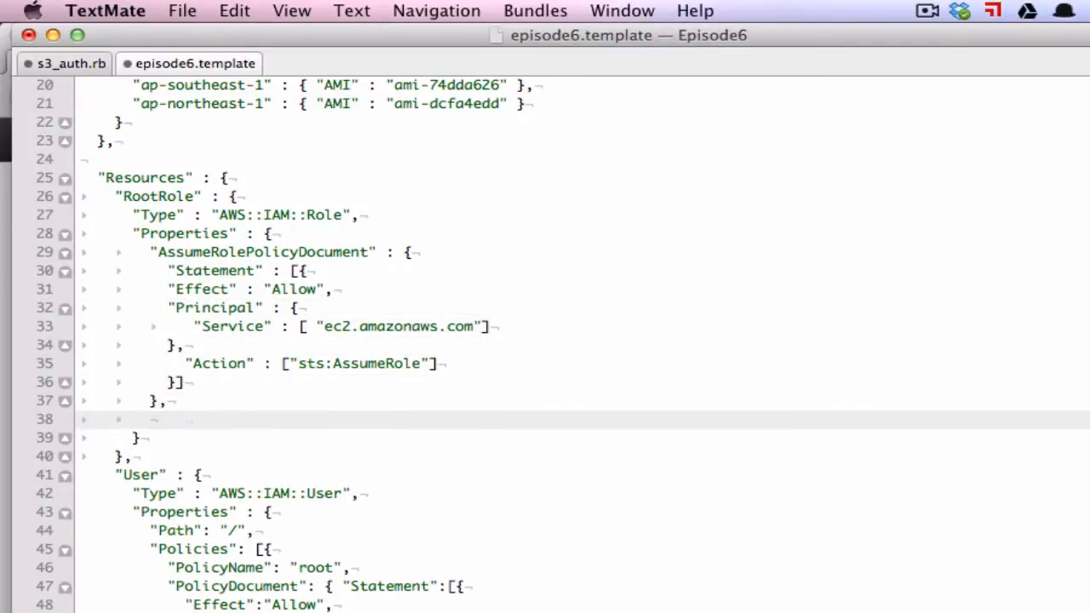
Give RootRole Path "/" and a Policies entry with a PolicyName.
text("Path" : "/",)
text("Policies" : [{)
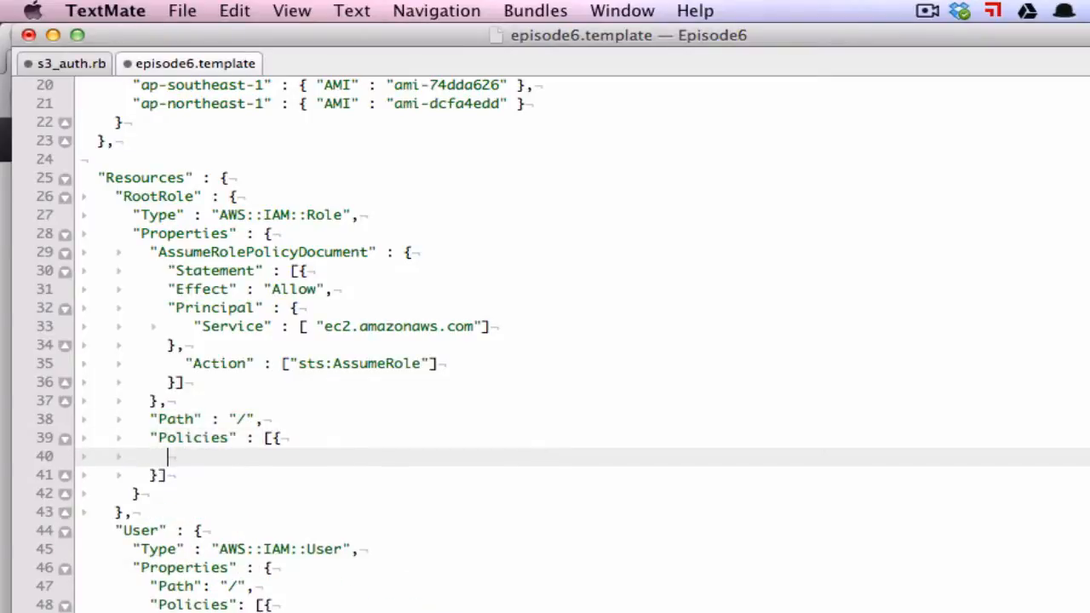
text("PolicyName" : "root",)
text("PolicyDocument" :)
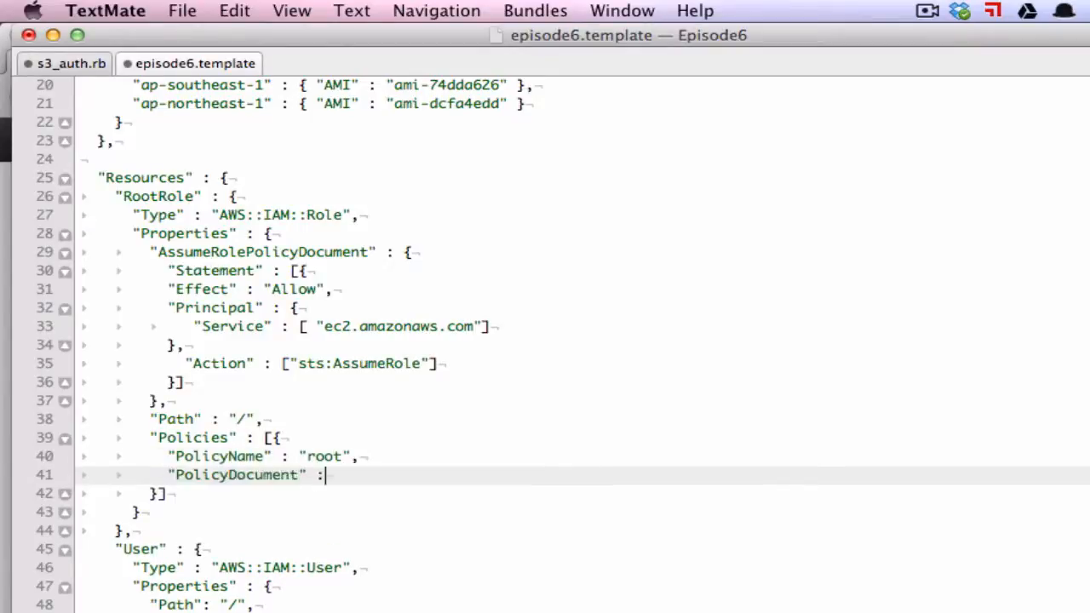
text({)
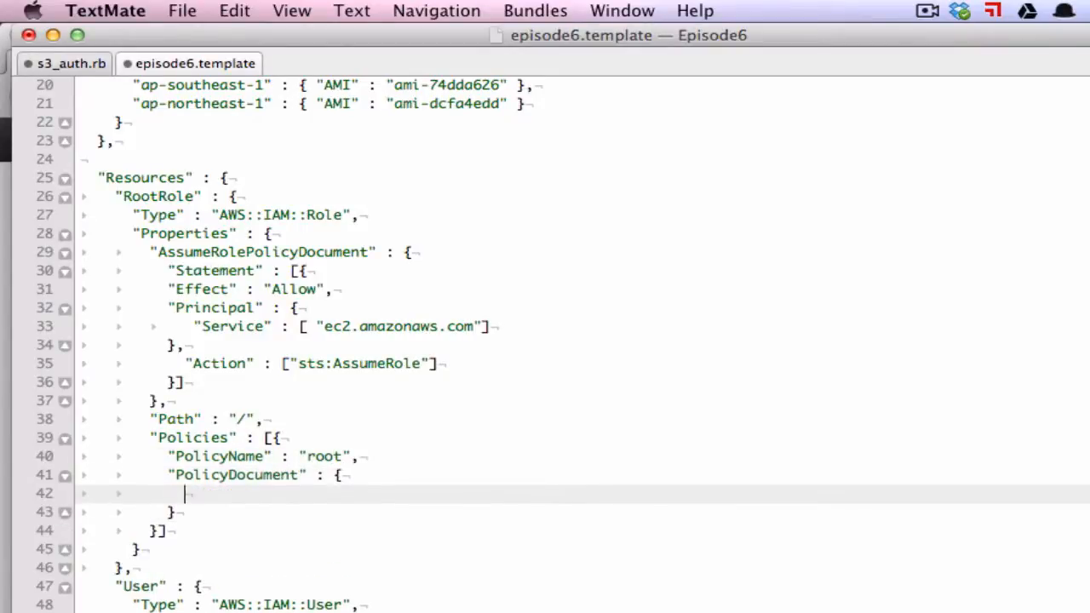
Write the root policy statement with Effect Allow on Resource "*".
text("Statement" : {)
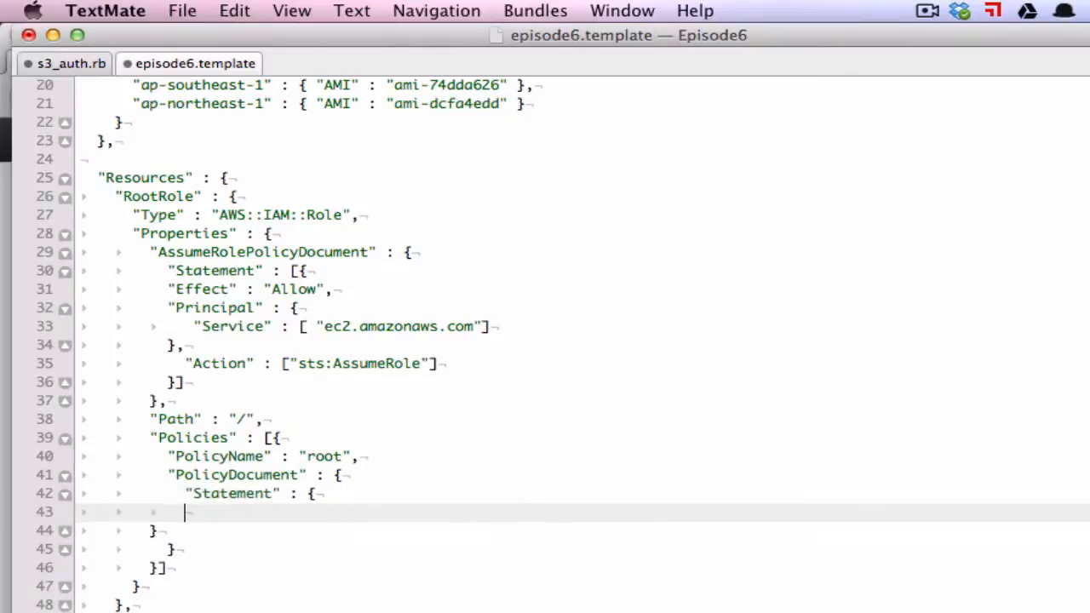
text("Effect" :)
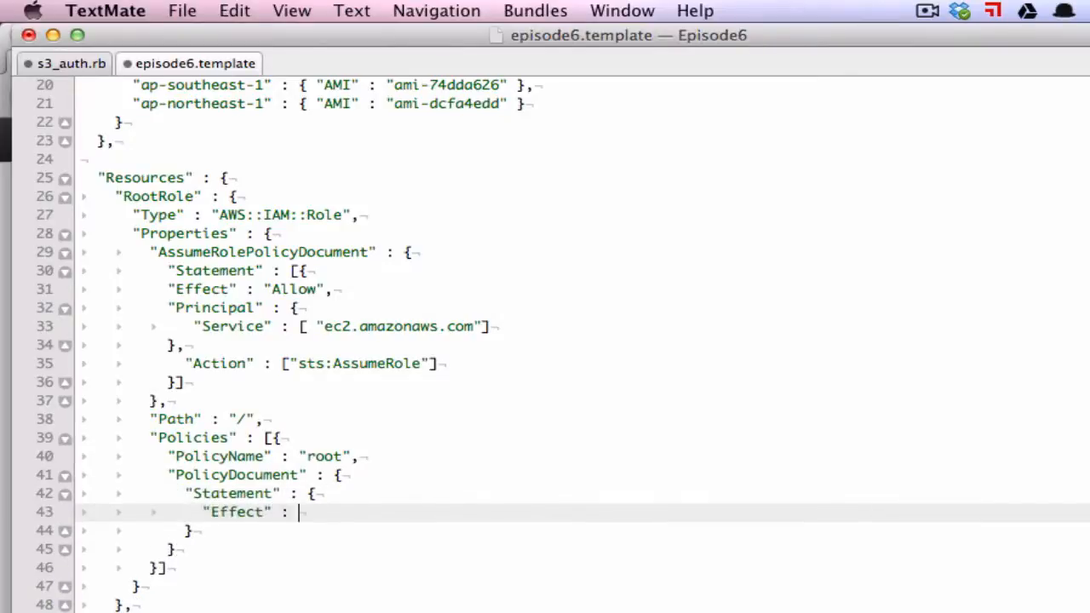
text("Allow",)
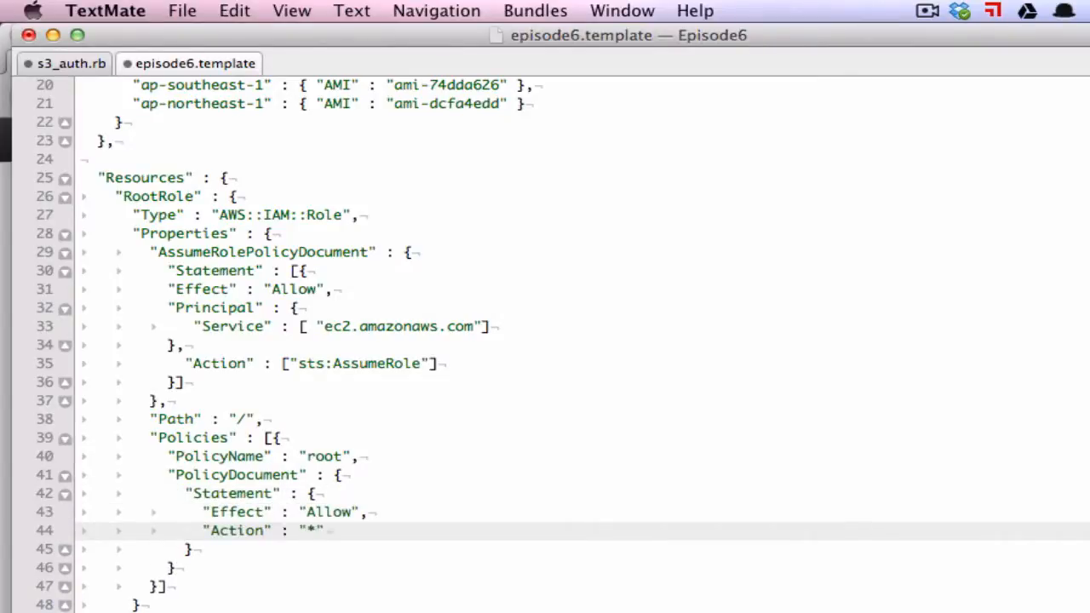
text("Resource" : "*")
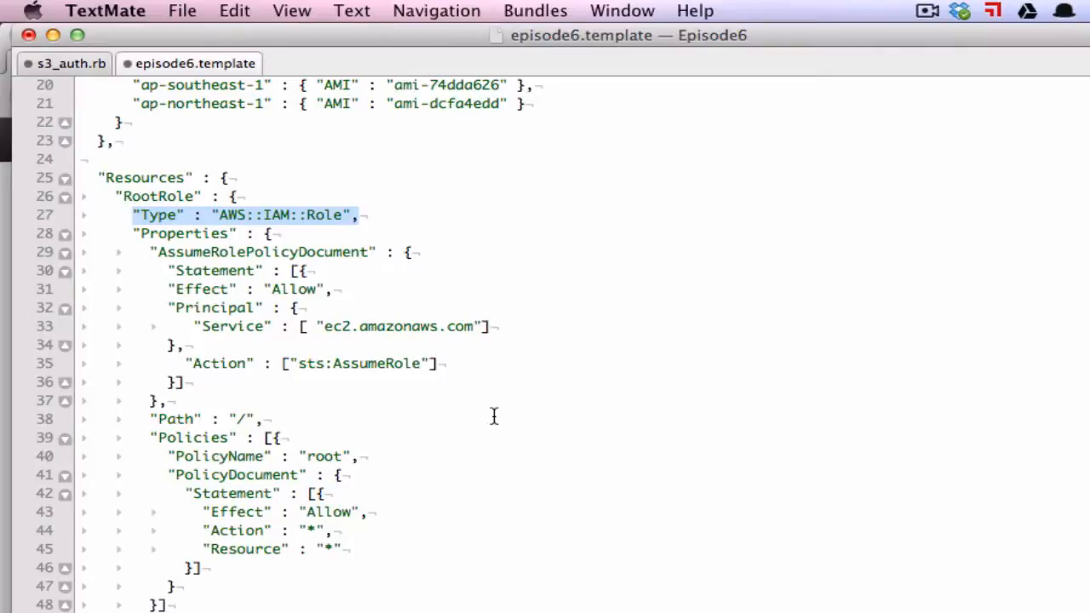
mouse_move(334, 327)
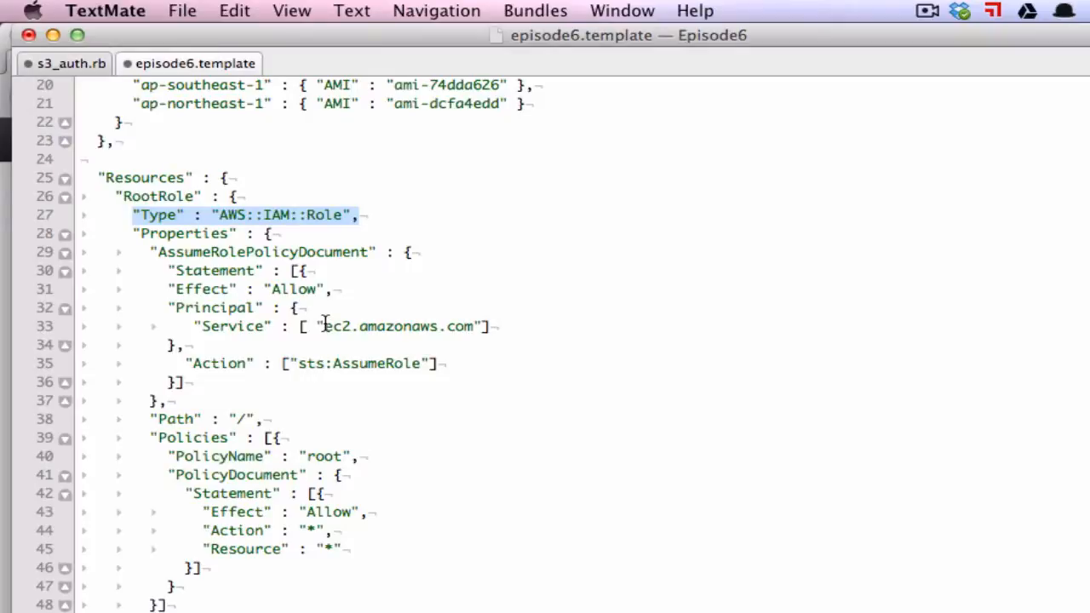
mouse_move(293, 290)
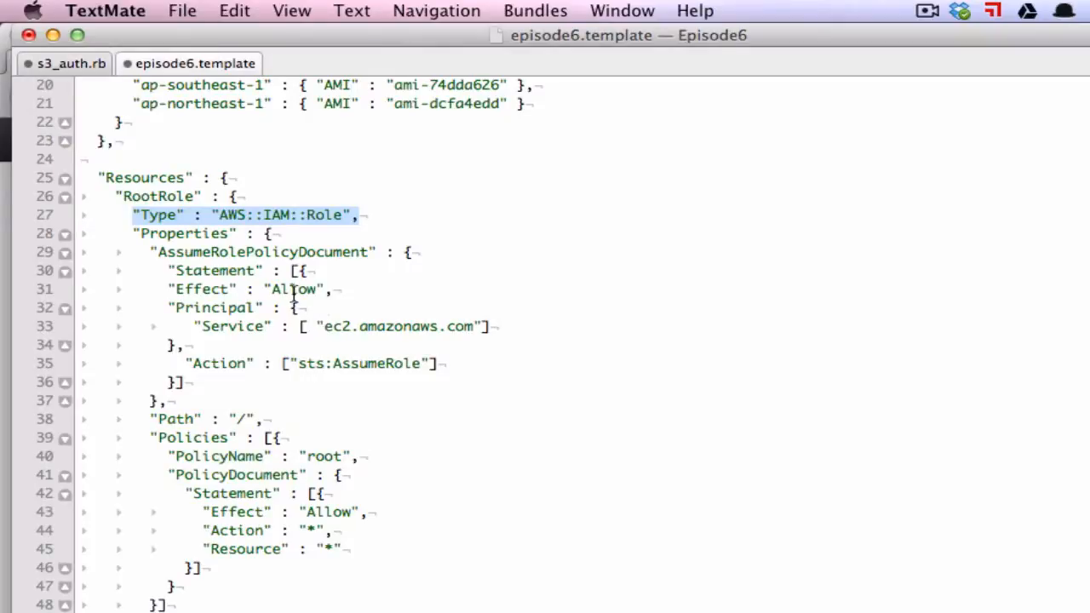
double_click(295, 289)
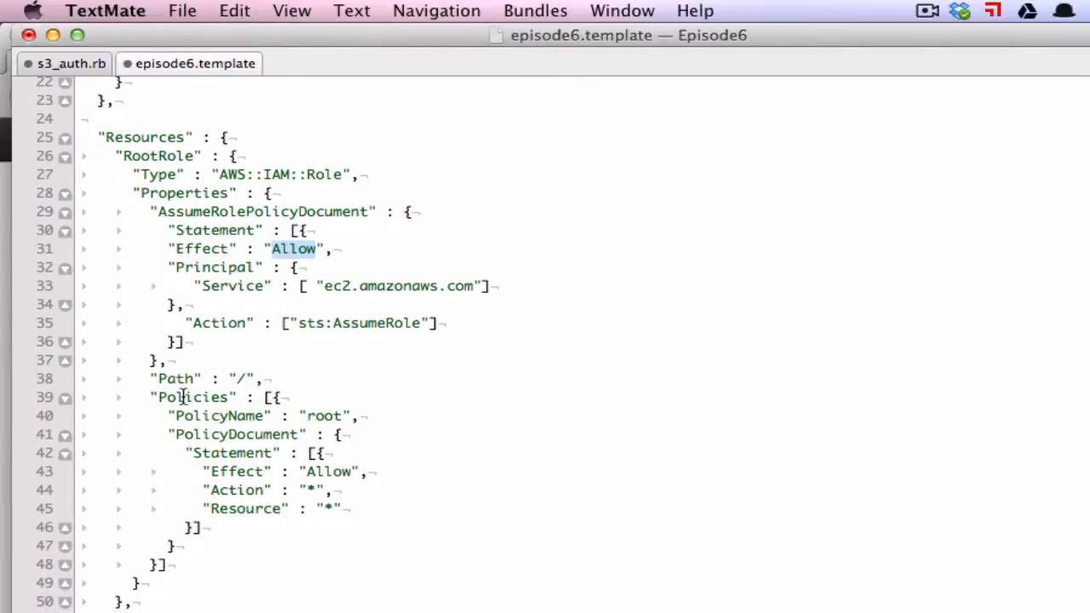
drag(169, 434, 228, 528)
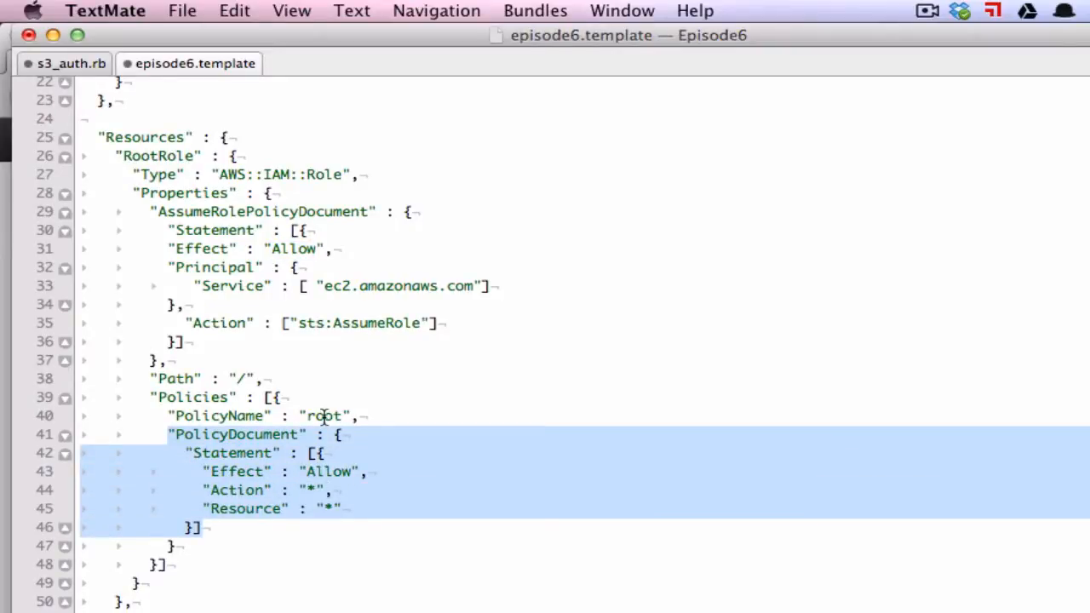
double_click(324, 416)
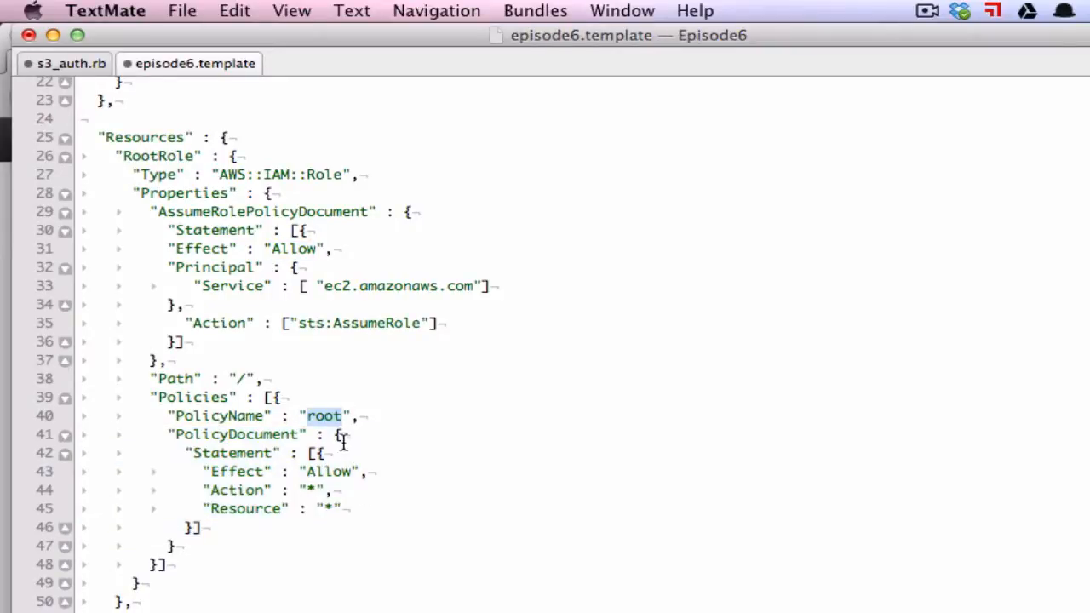
mouse_move(228, 490)
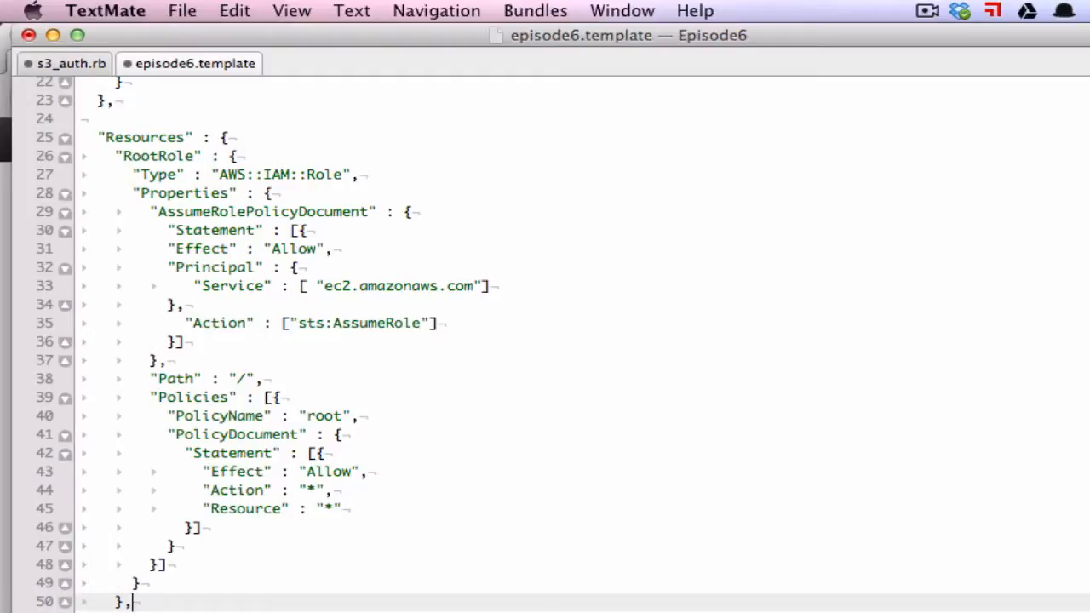
Add RootInstanceProfile of type AWS::IAM::InstanceProfile with Path "/" and Roles referencing RootRole.
scroll(down, 3)
text("RootInstanceProfile" : {)
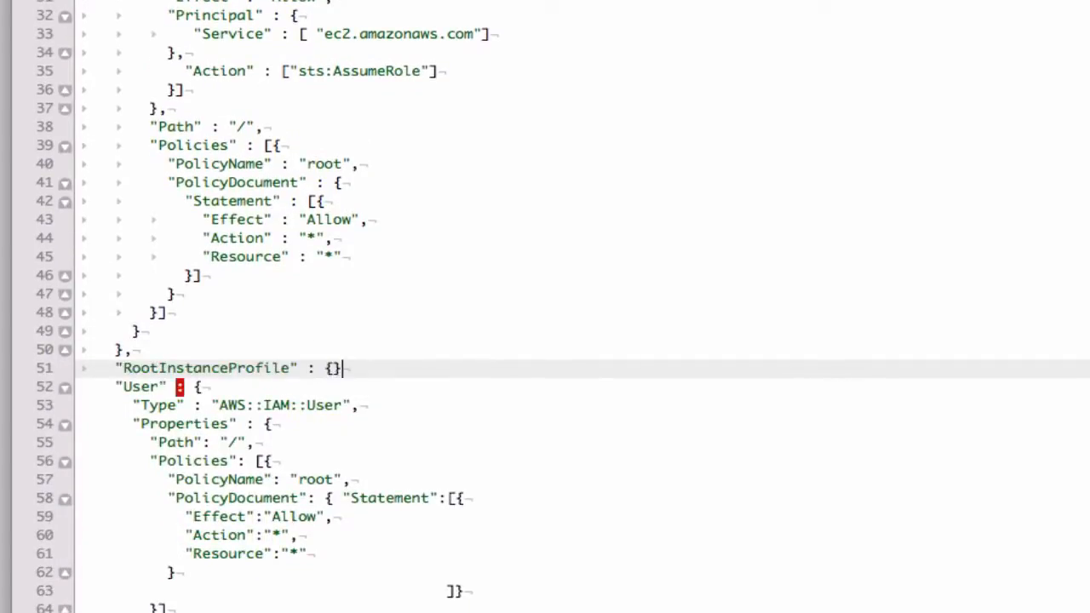
text("Type" : "AWS::IAM::InstanceProfile",)
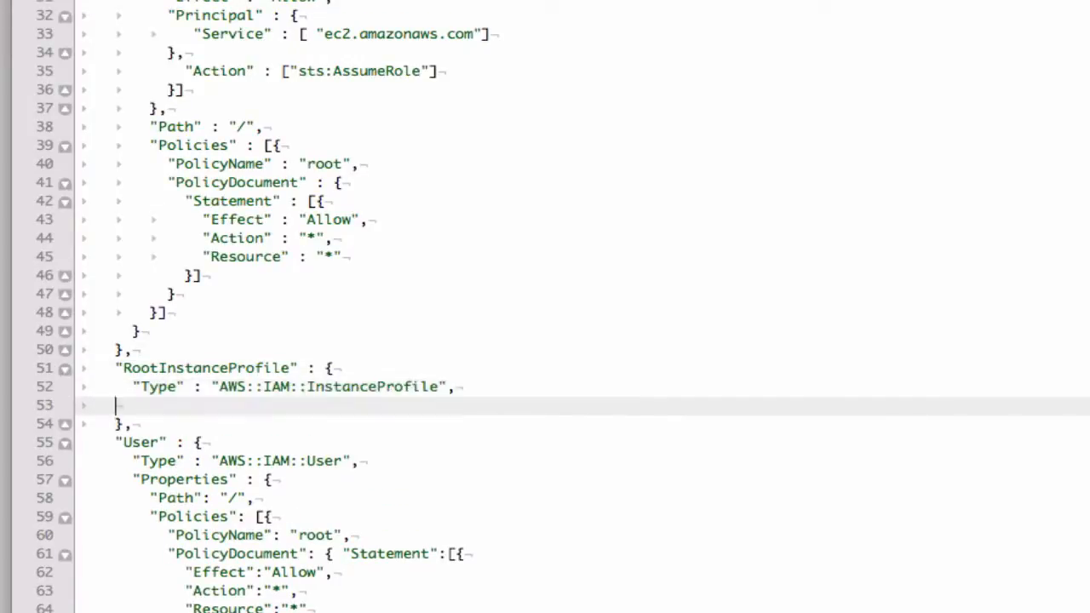
text("Properties" : {)
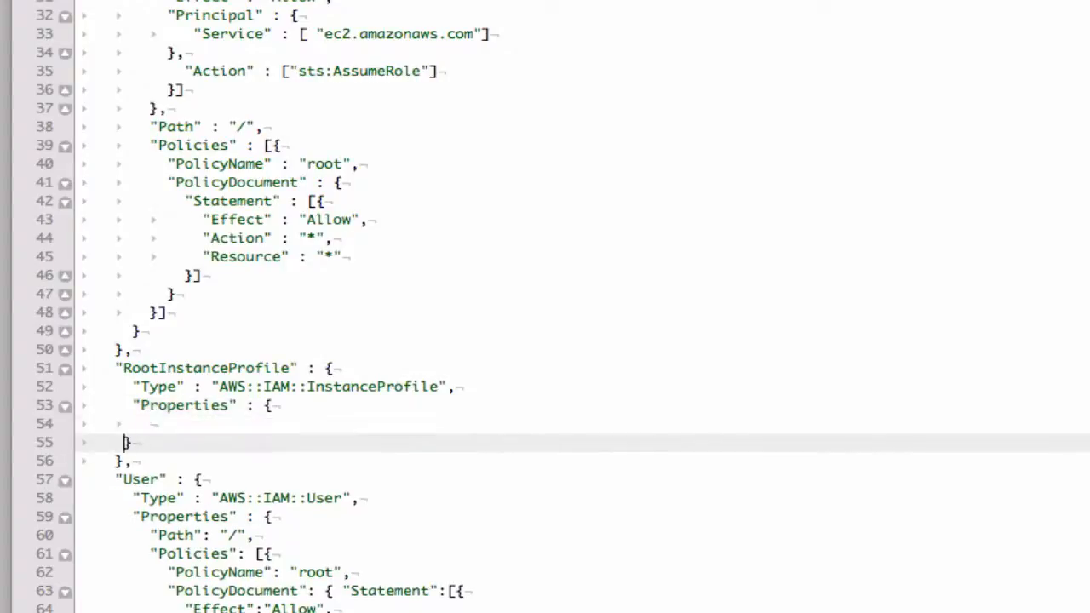
text("Path" : "/",)
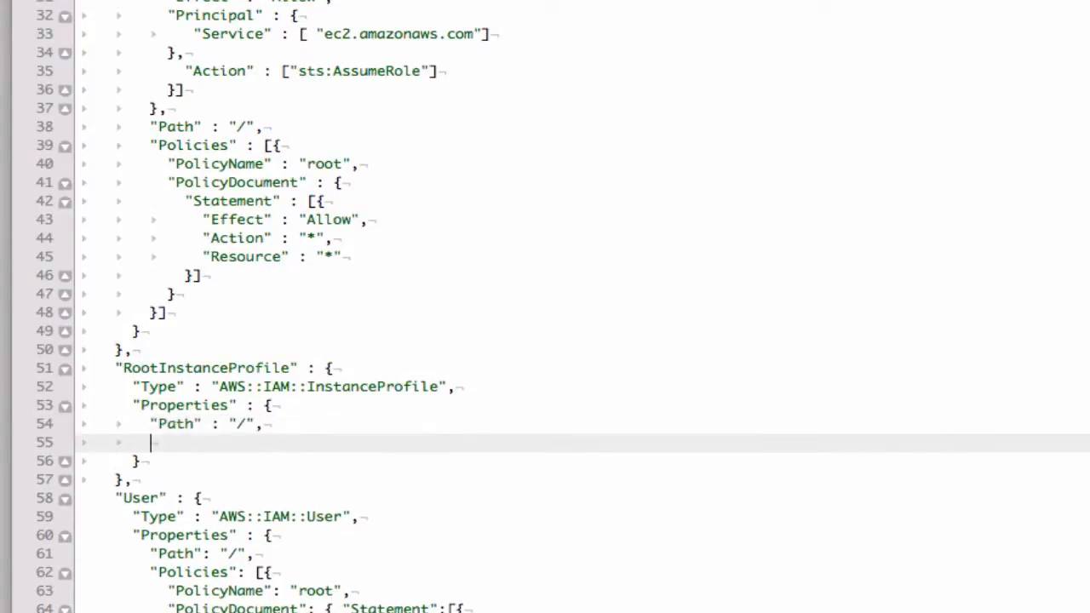
text("Roles" : [{)
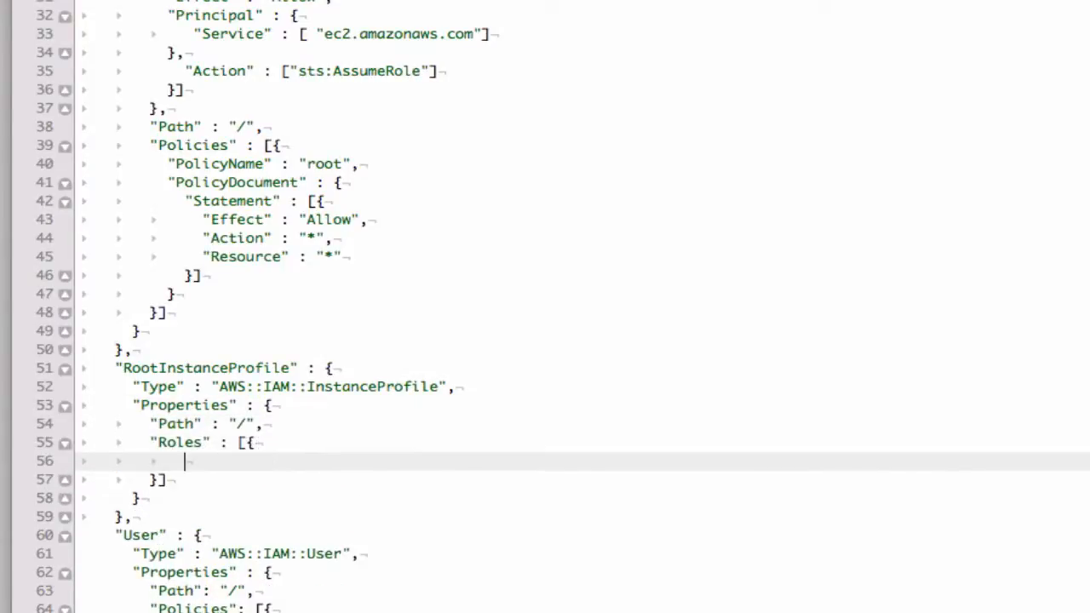
text("Ref" : "RootRole")
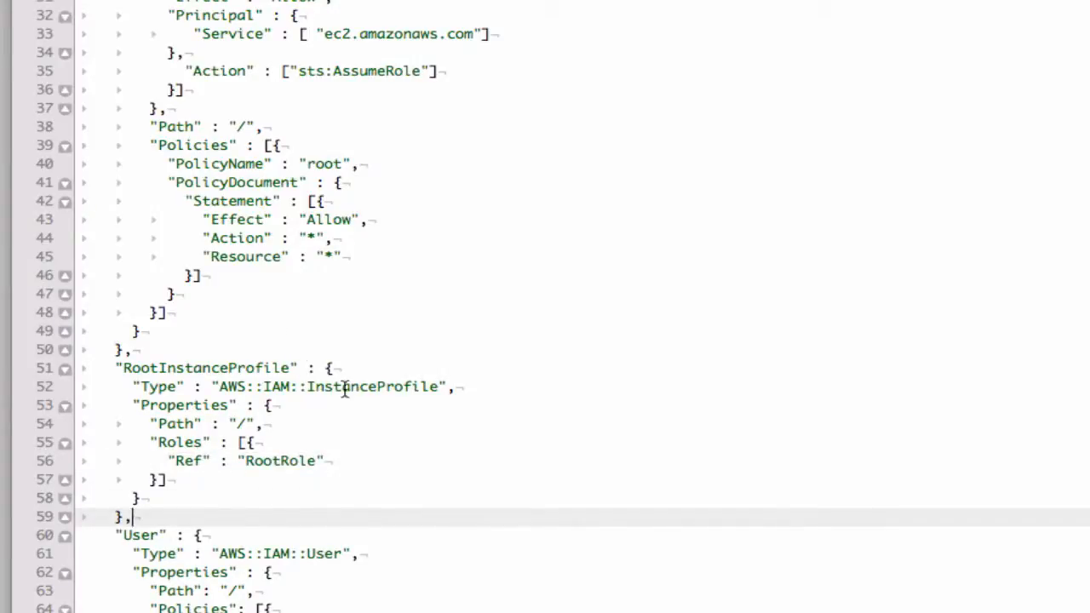
mouse_move(358, 388)
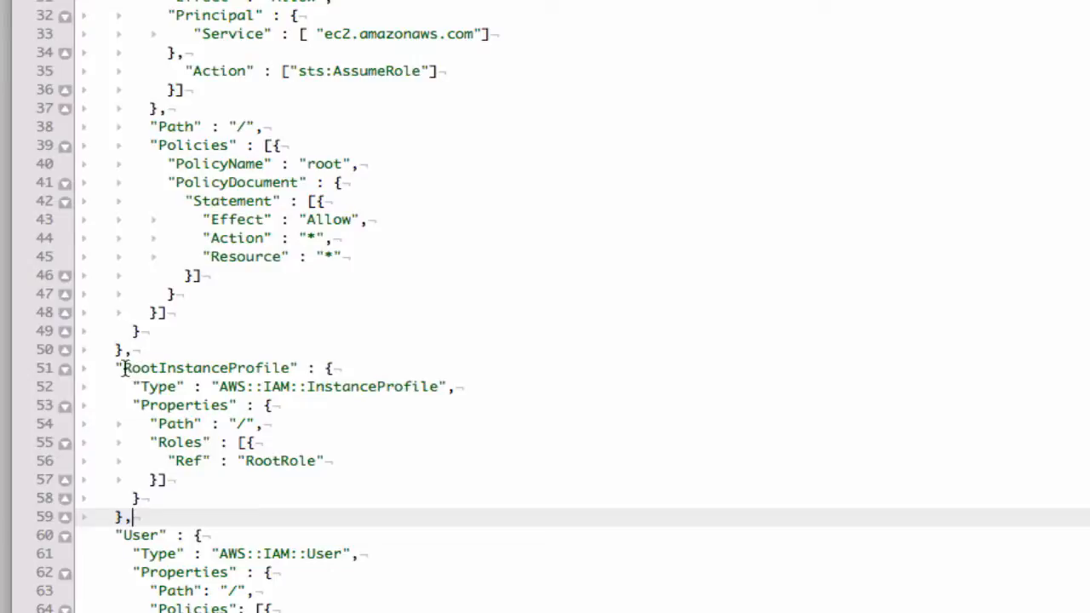
double_click(206, 368)
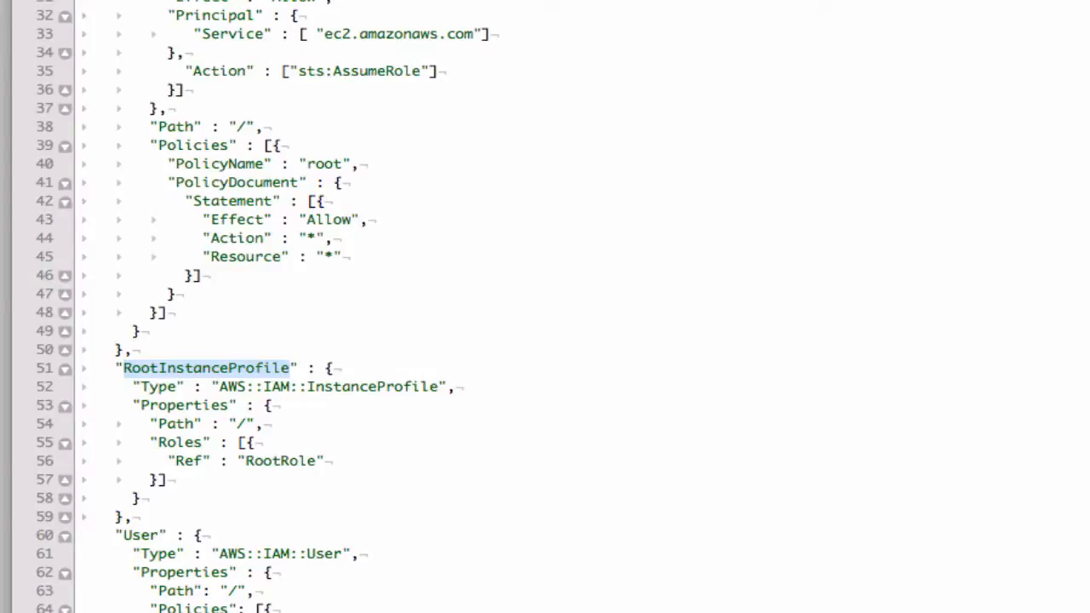
Add an IamInstanceProfile property with a { "Ref" : } reference in the instance Properties.
scroll(down, 3)
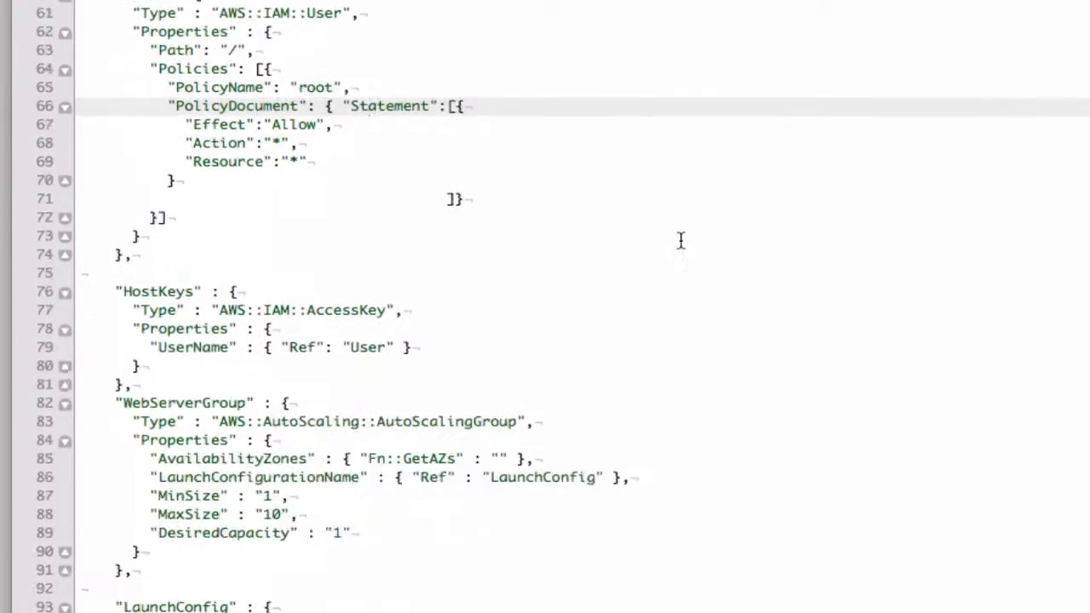
scroll(down, 3)
text("IamInstanceProfile" :)
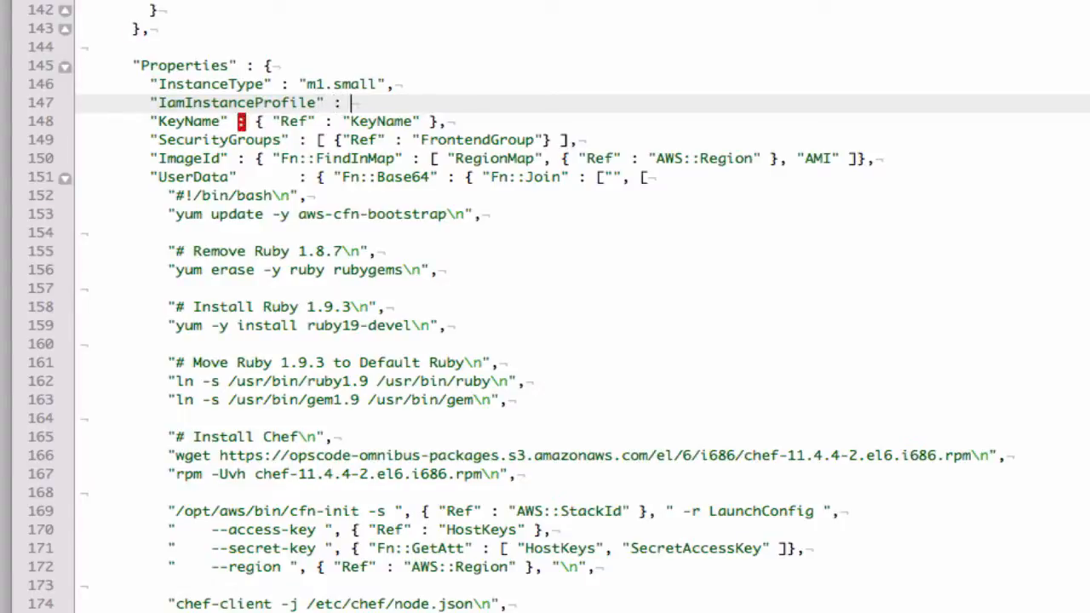
text({})
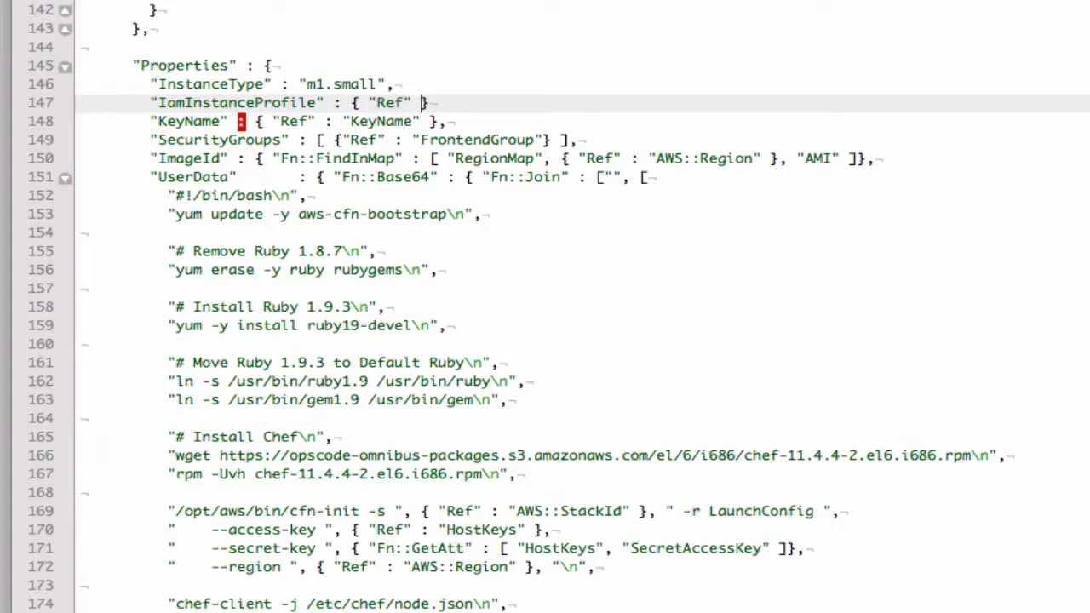
scroll(up, 3)
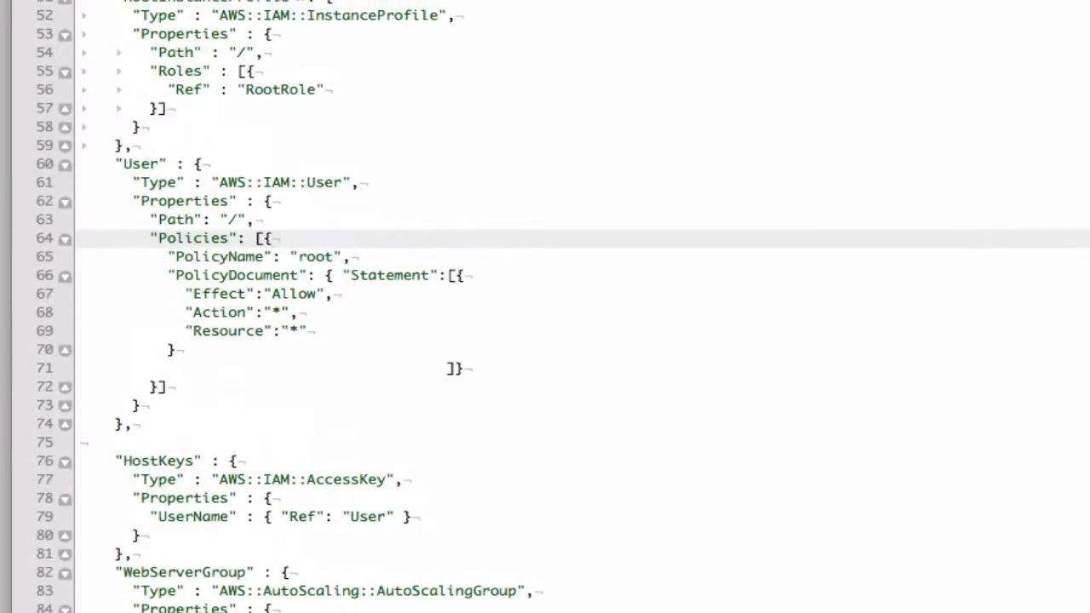
scroll(down, 3)
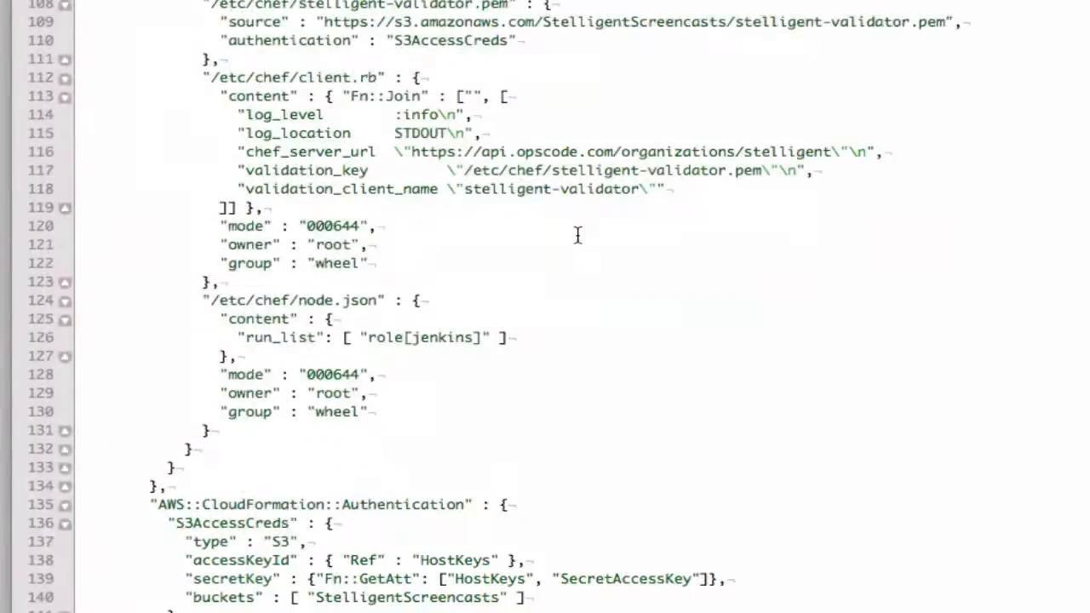
scroll(down, 3)
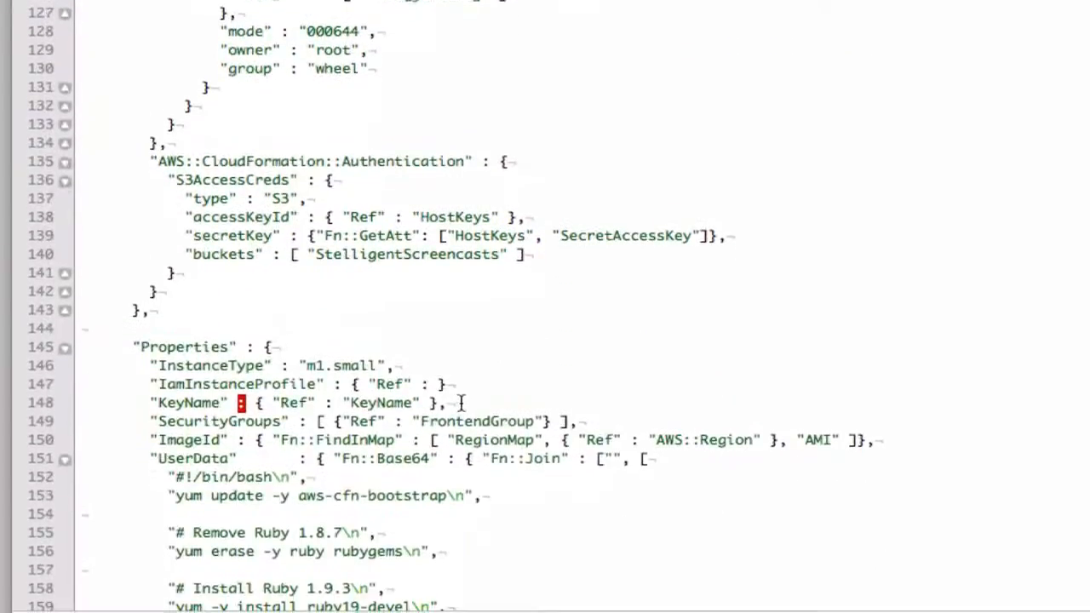
mouse_move(466, 371)
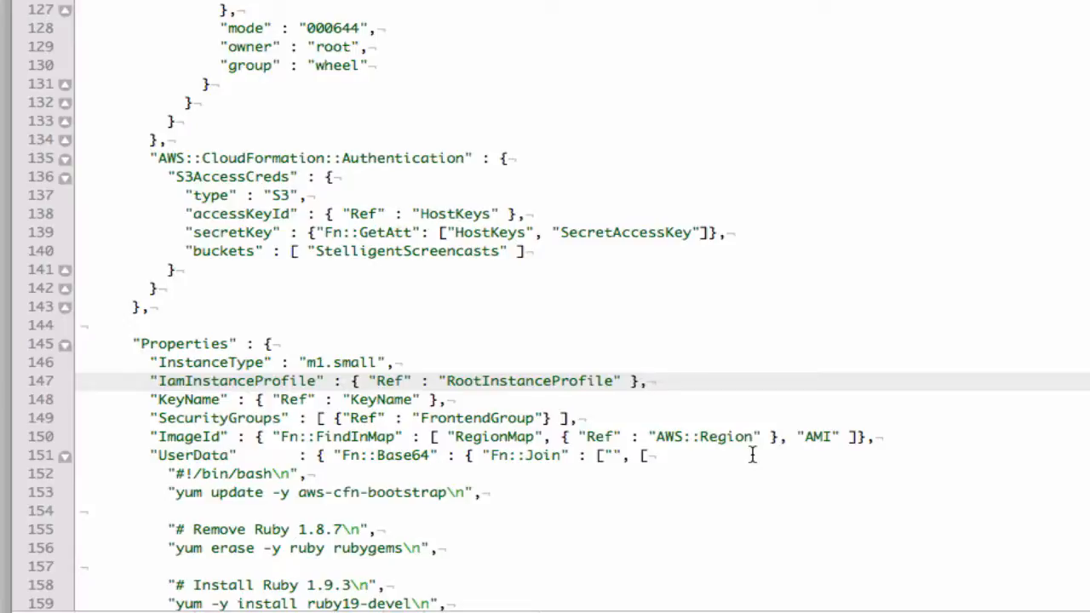
mouse_move(991, 473)
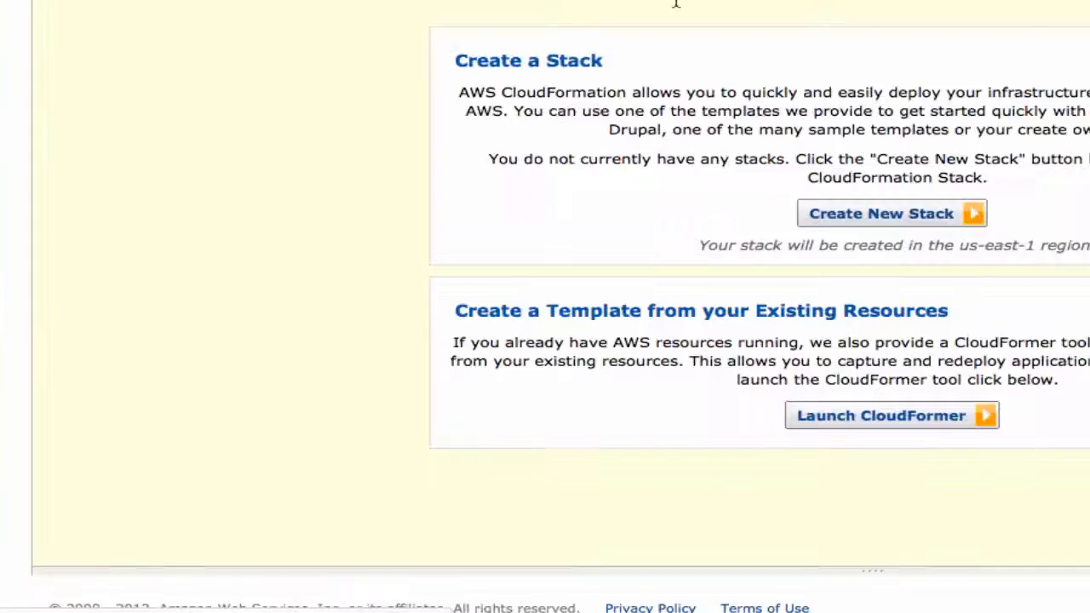
Switch to the browser's AWS console page.
click(878, 212)
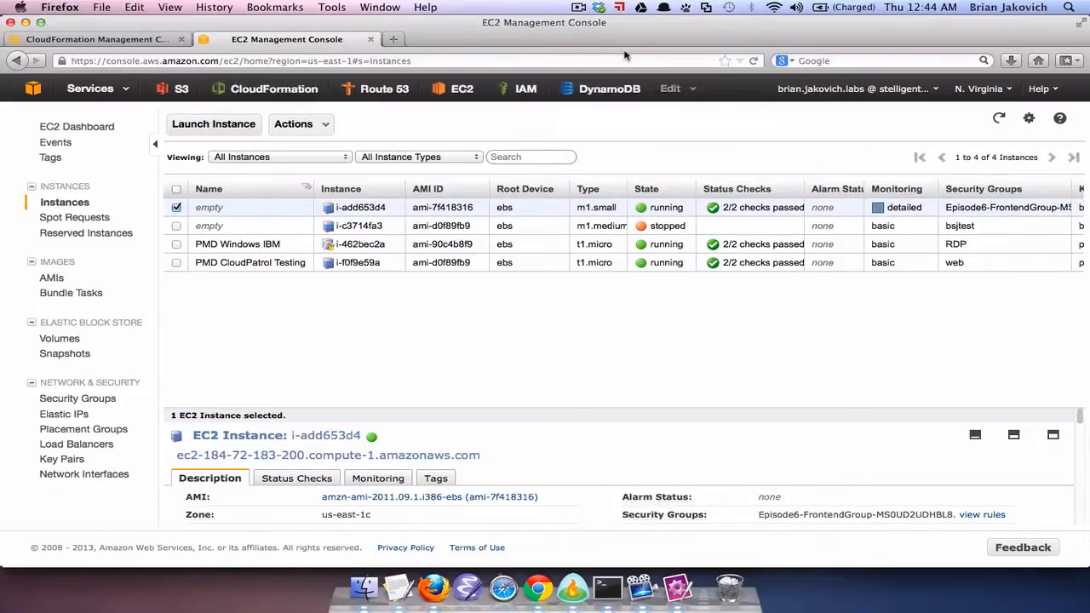
mouse_move(429, 204)
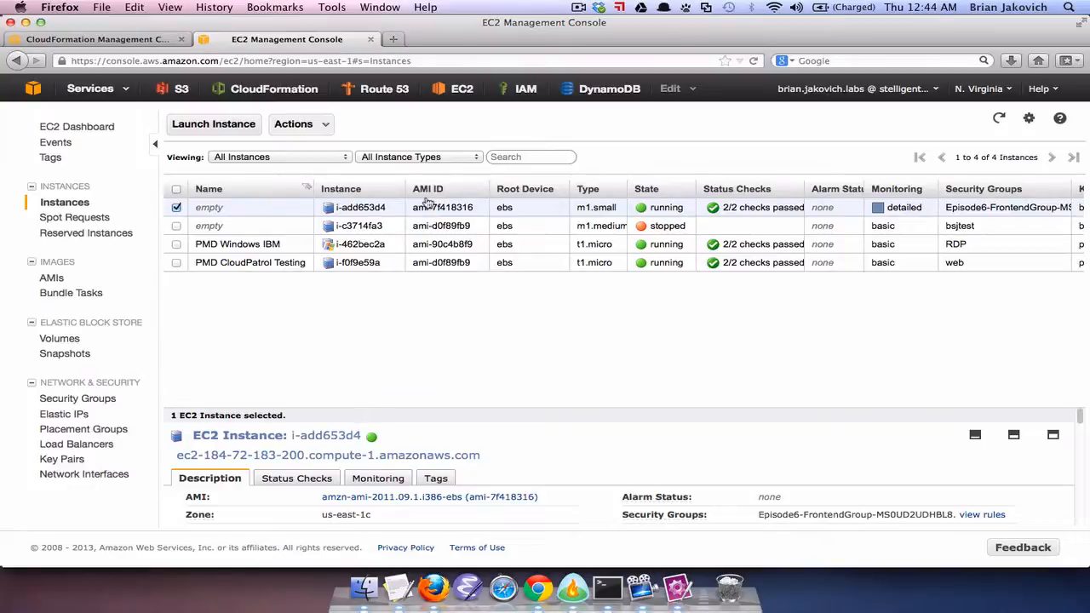
mouse_move(432, 170)
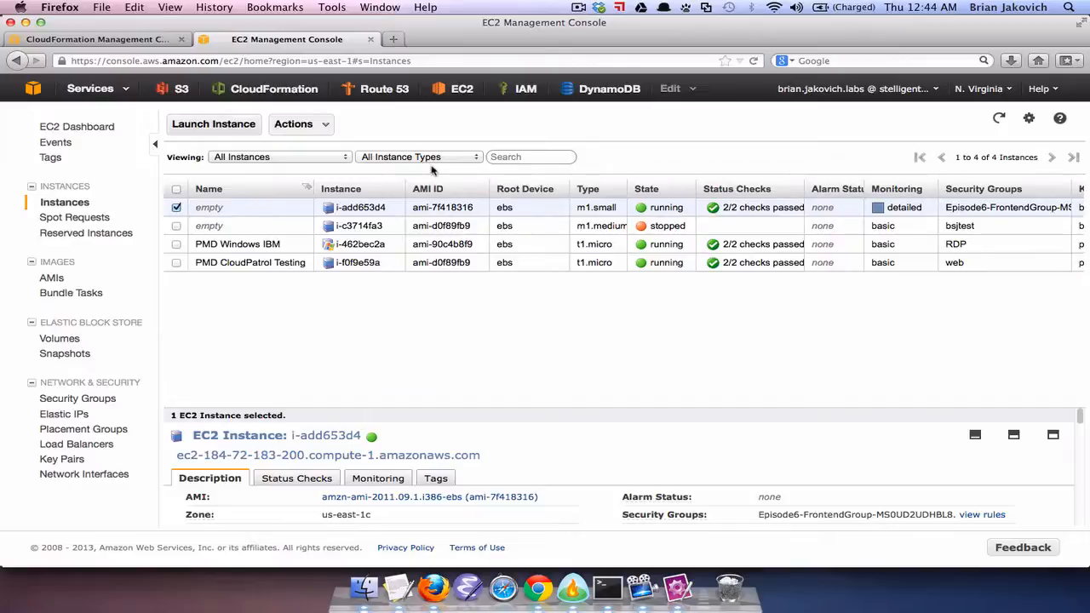
mouse_move(766, 225)
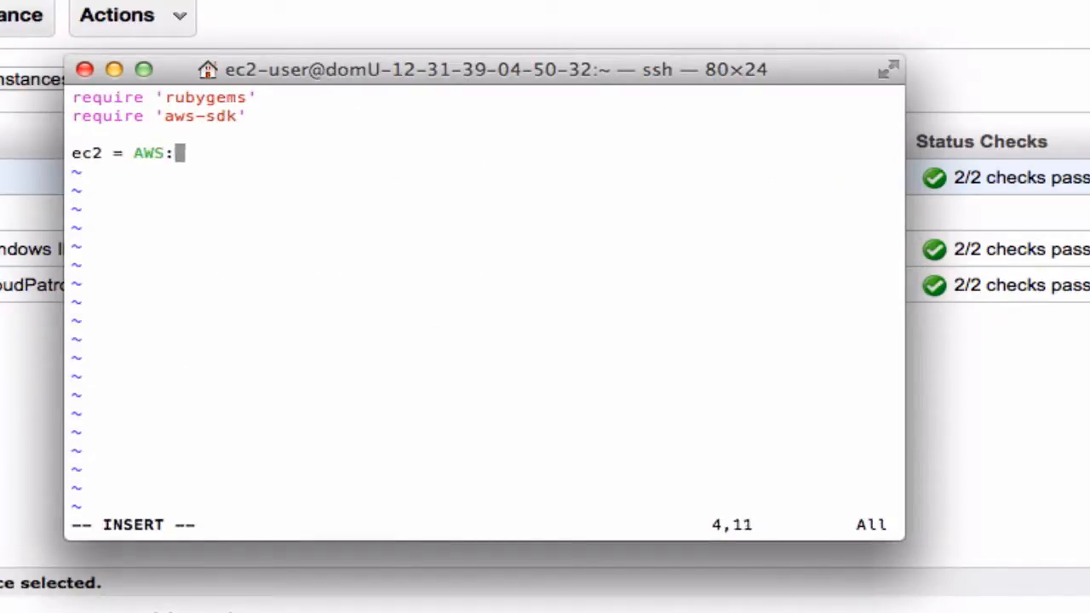
Write ec2 = AWS::EC2.new and ec2.instances.create(image_id: "ami-8c1fece5") in test.rb and save with :wq!
text(:EC2.new)
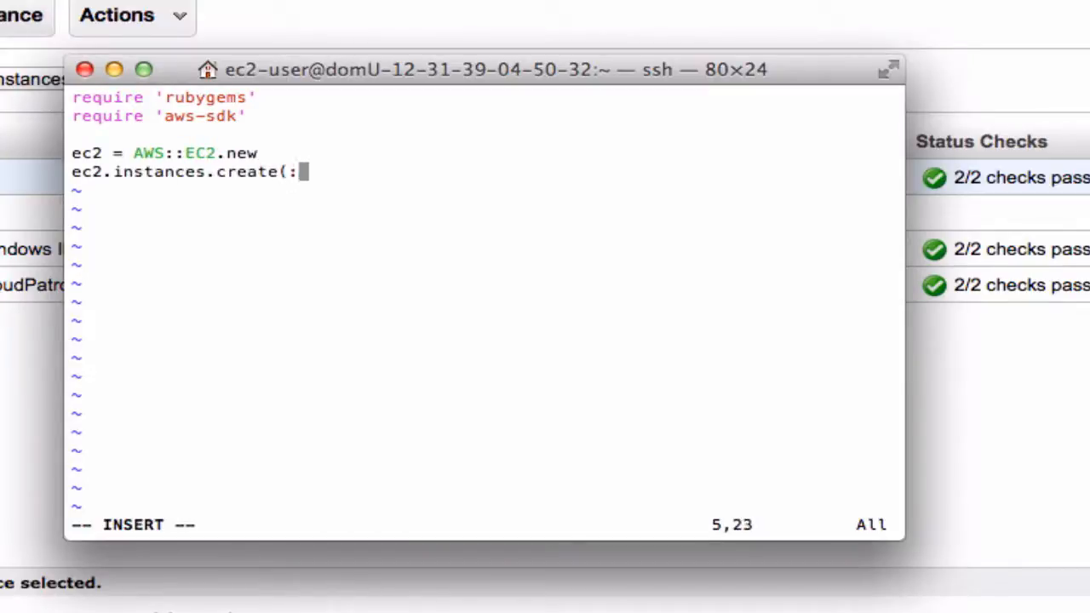
text(image_id: "ami-8c1fece)
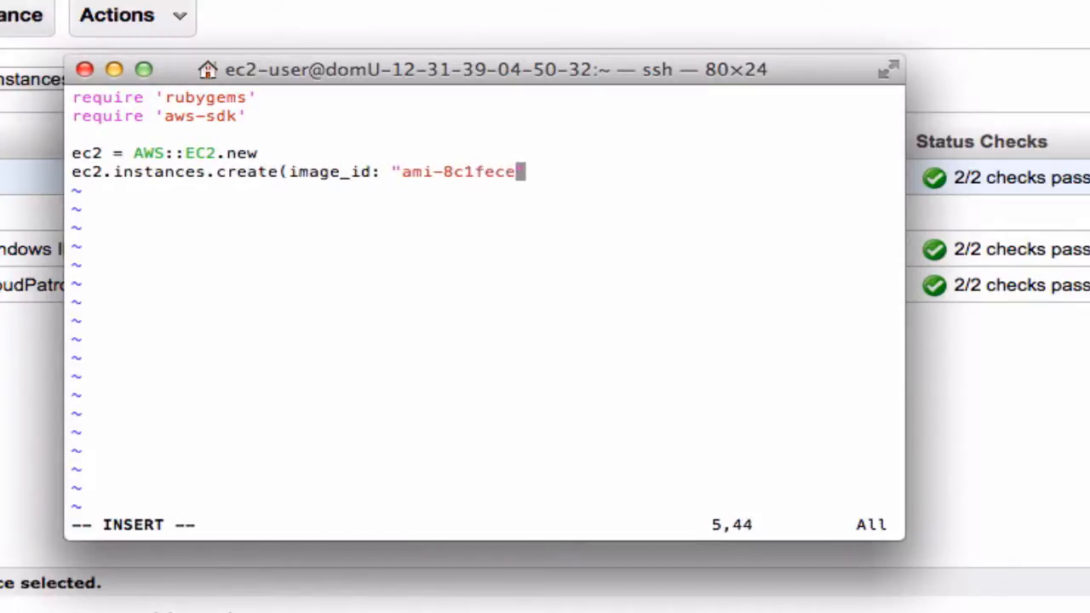
text(5"))
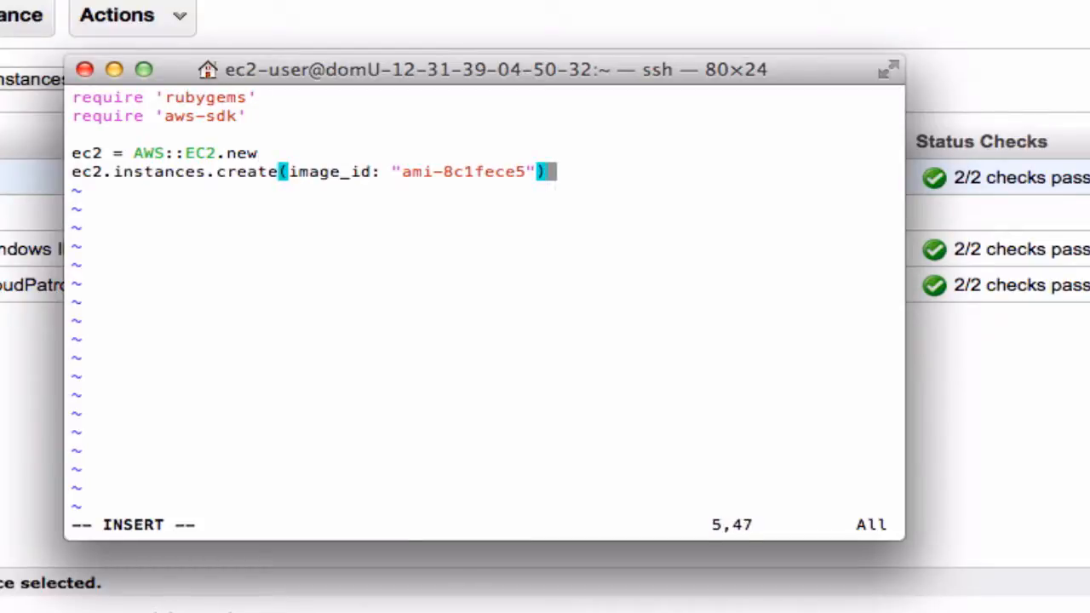
mouse_move(499, 178)
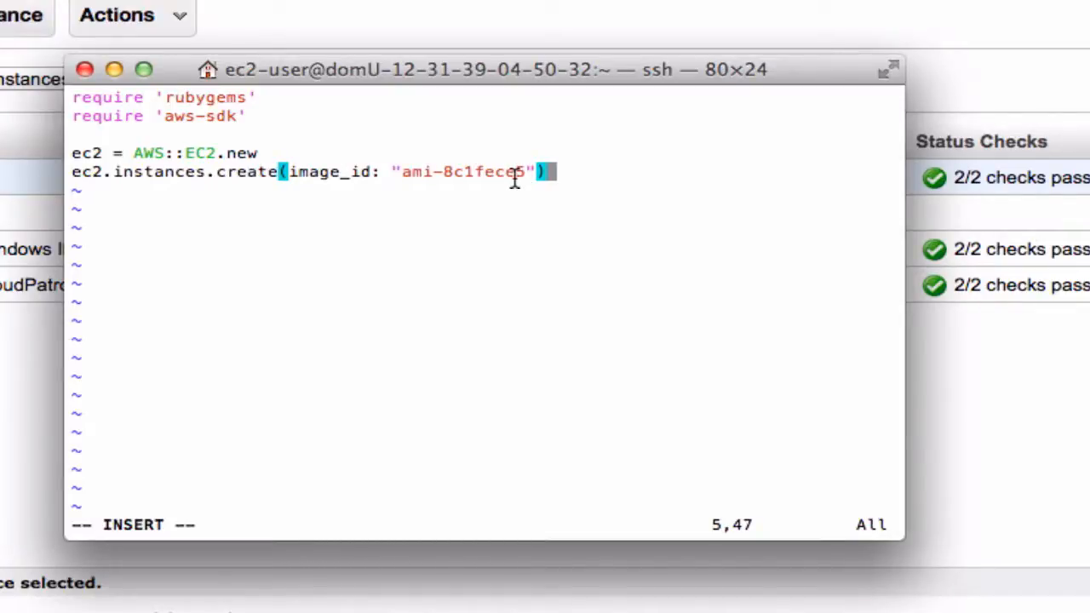
mouse_move(665, 281)
text(:wq)
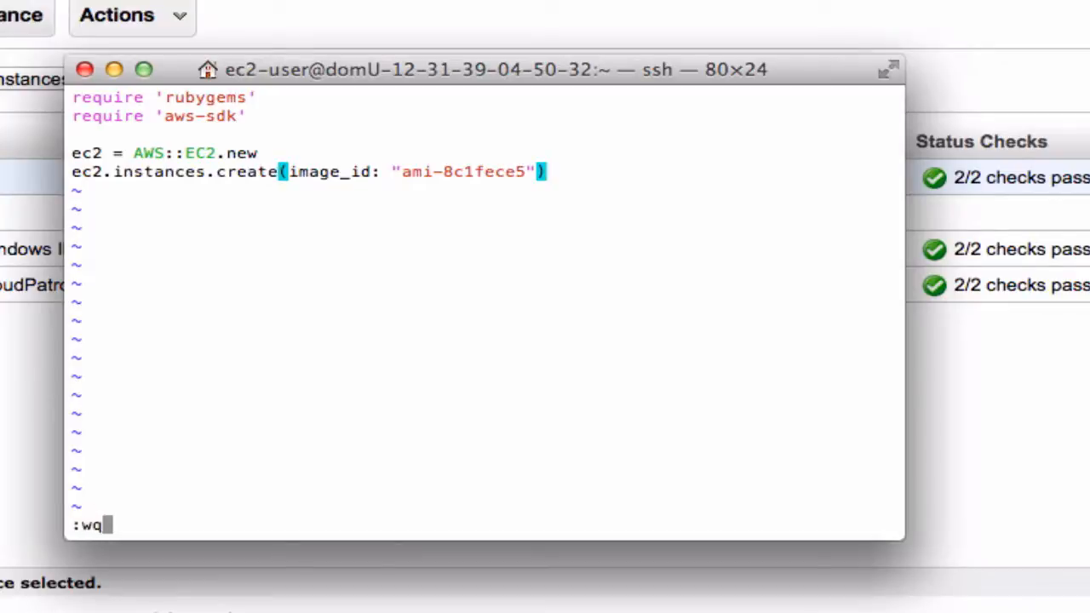
mouse_move(306, 153)
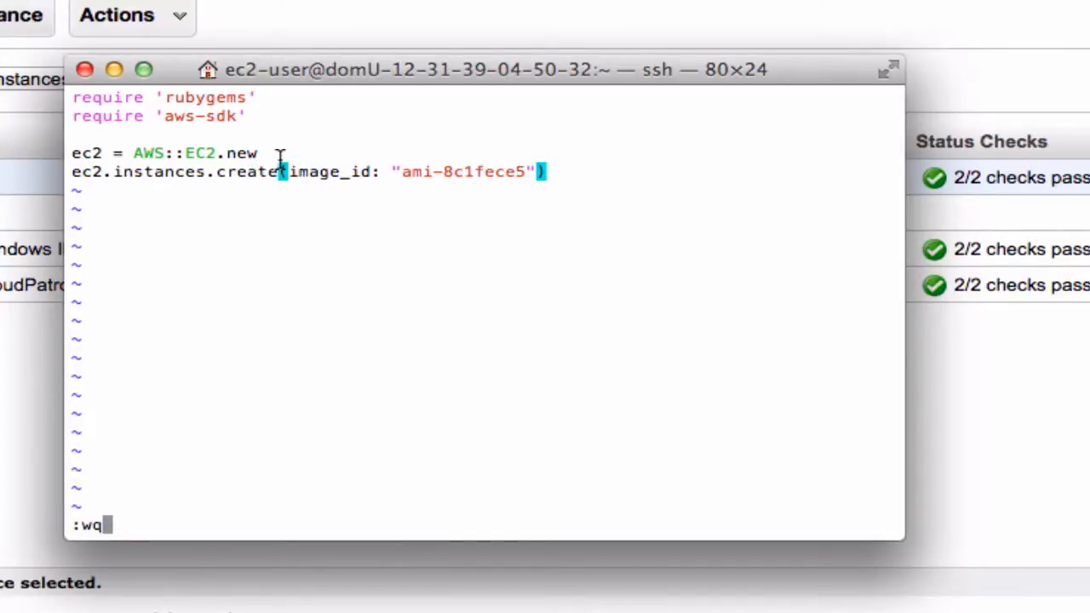
text(!)
text(gem list)
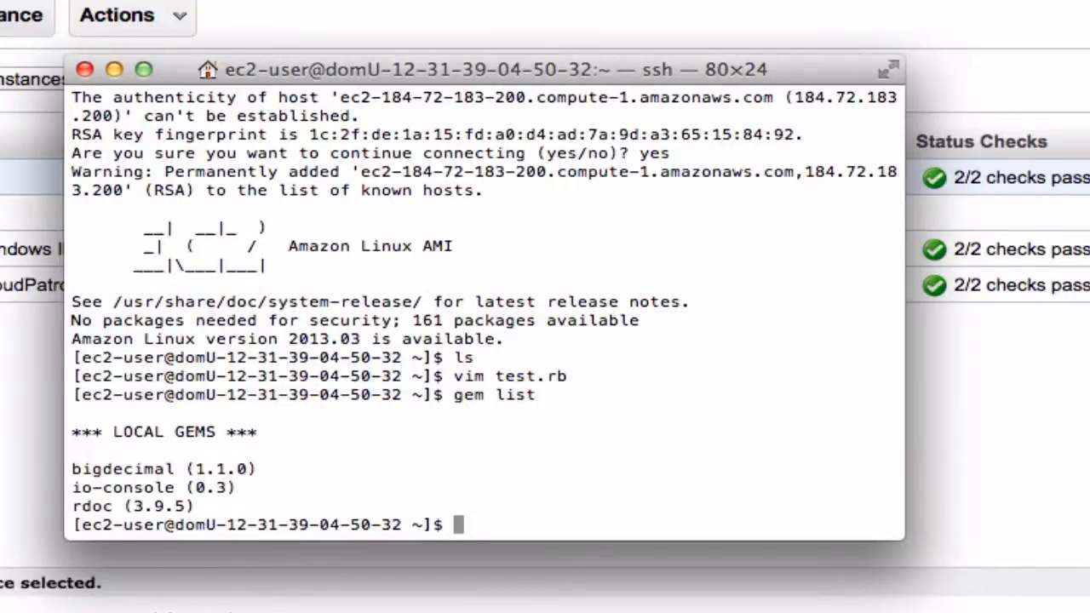
Enter gem install aws-sdk --no-ri --no-rdoc at the shell prompt.
text(gem install aws)
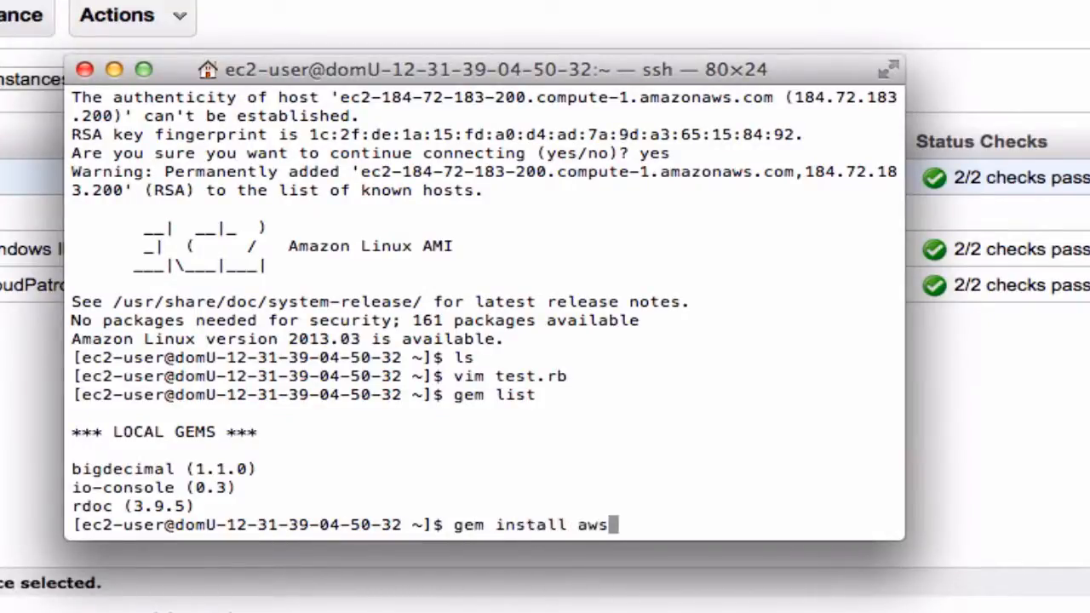
text(-sdk -no-)
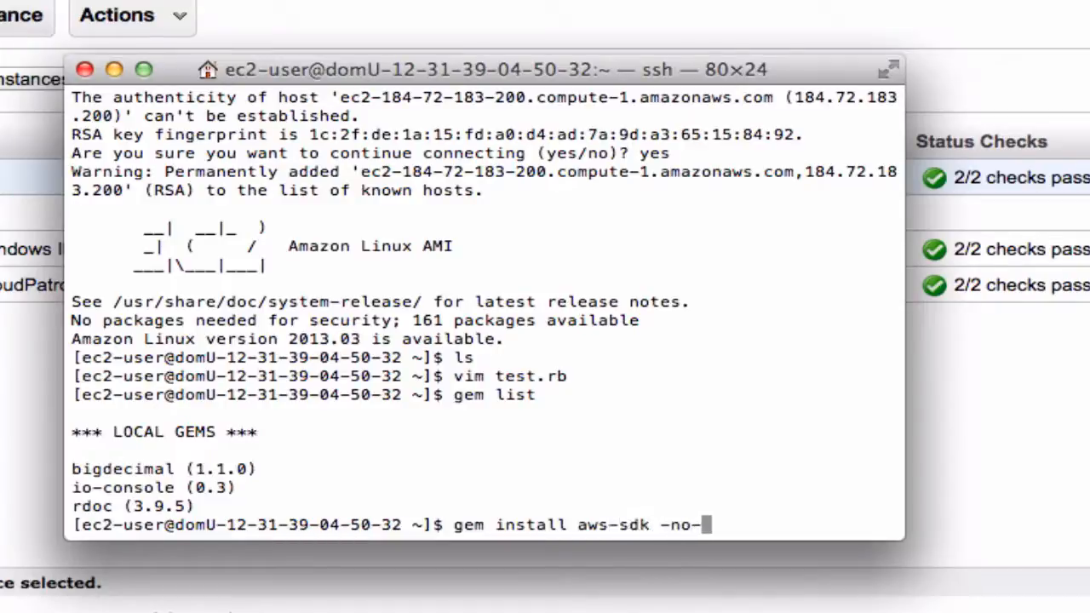
text(ri --no-rdoc)
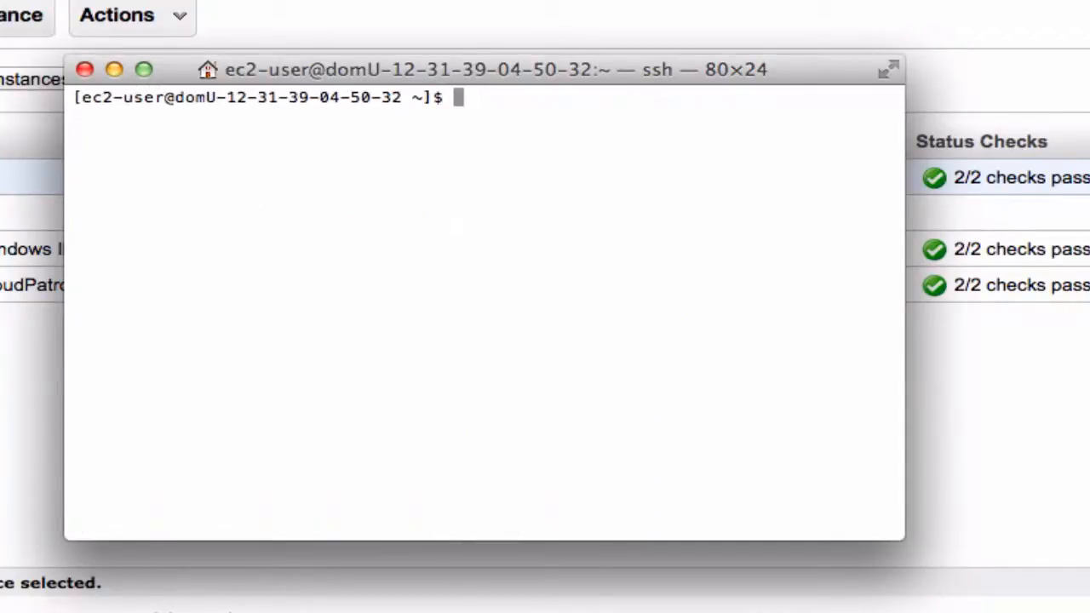
Run ruby test.rb to launch a new EC2 instance.
text(ruby test.rb)
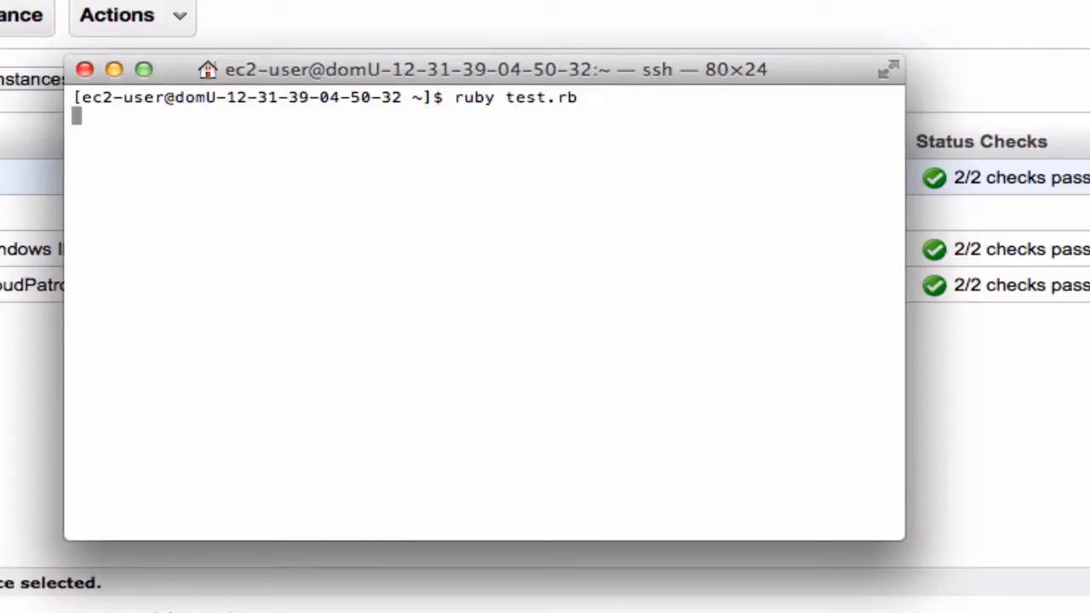
key(Return)
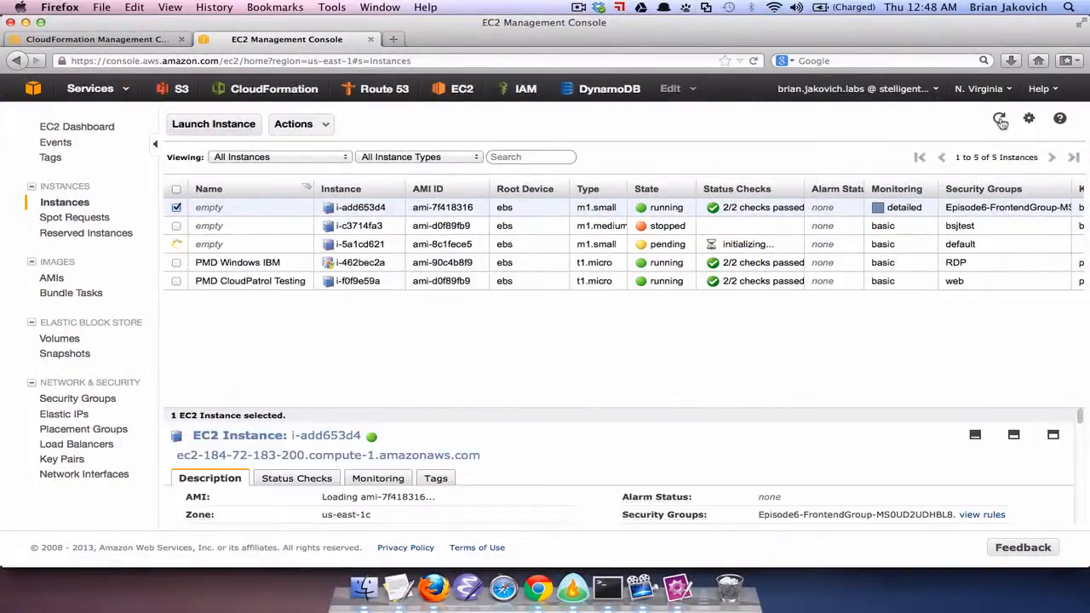
Select the new pending i-5a1cd621 instance from ami-8c1fece5 to view its details.
click(207, 245)
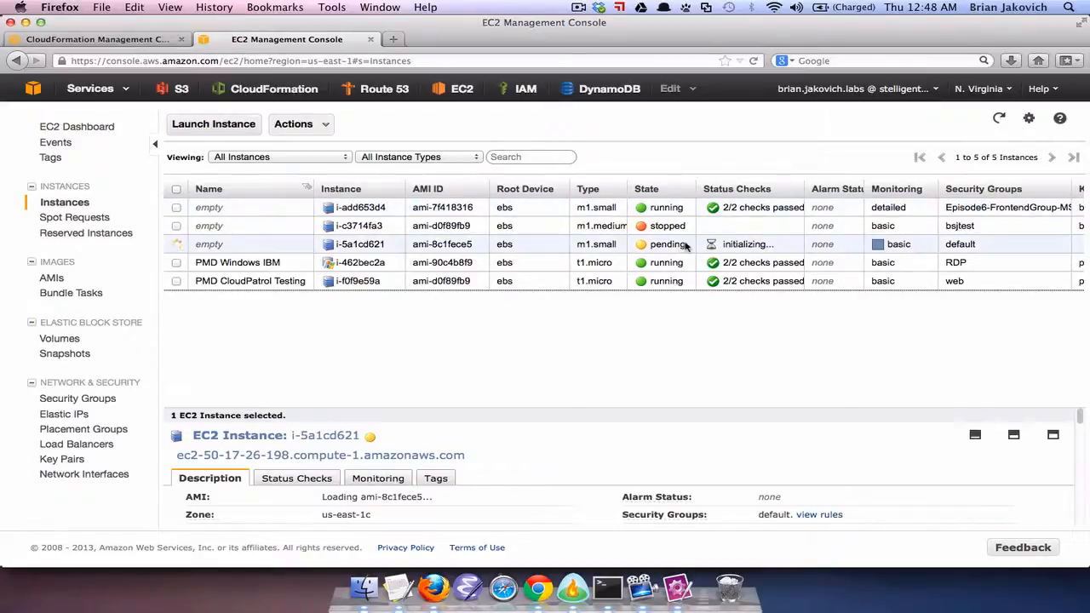